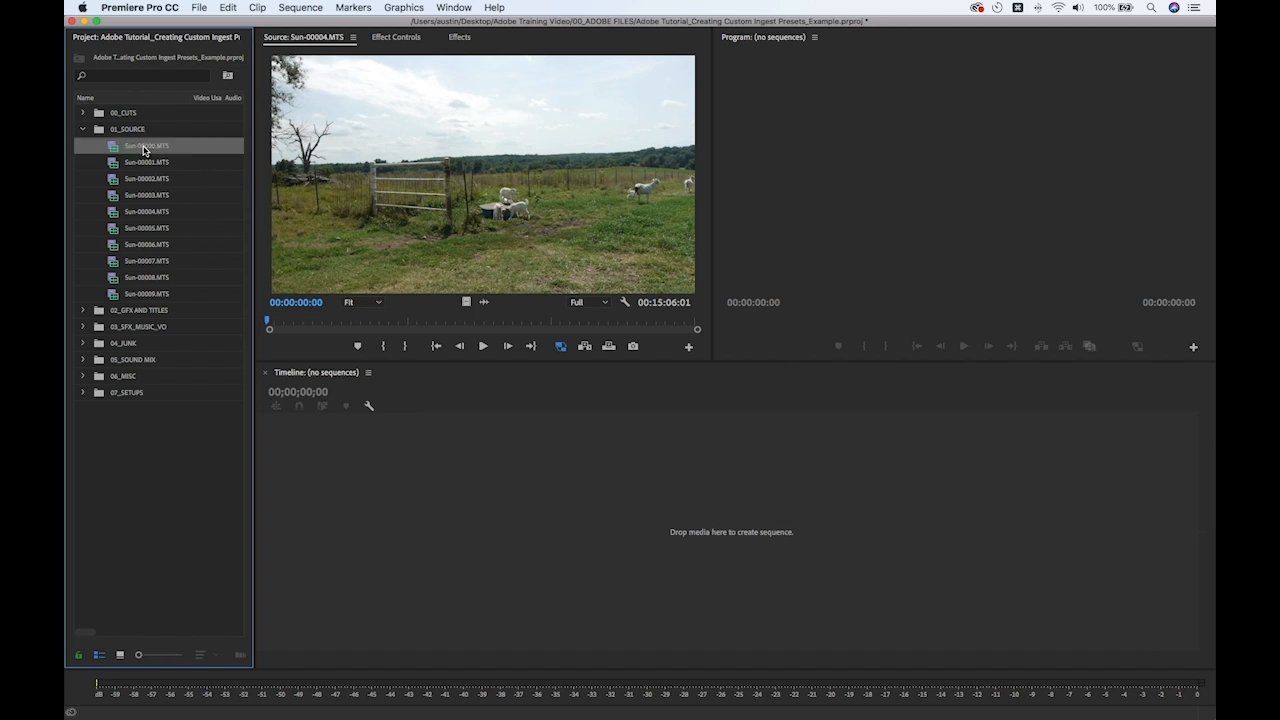
Step: Create QuickTime proxies with the 1280x720 Apple ProRes 422 Proxy preset for the selected clips
right_click(156, 144)
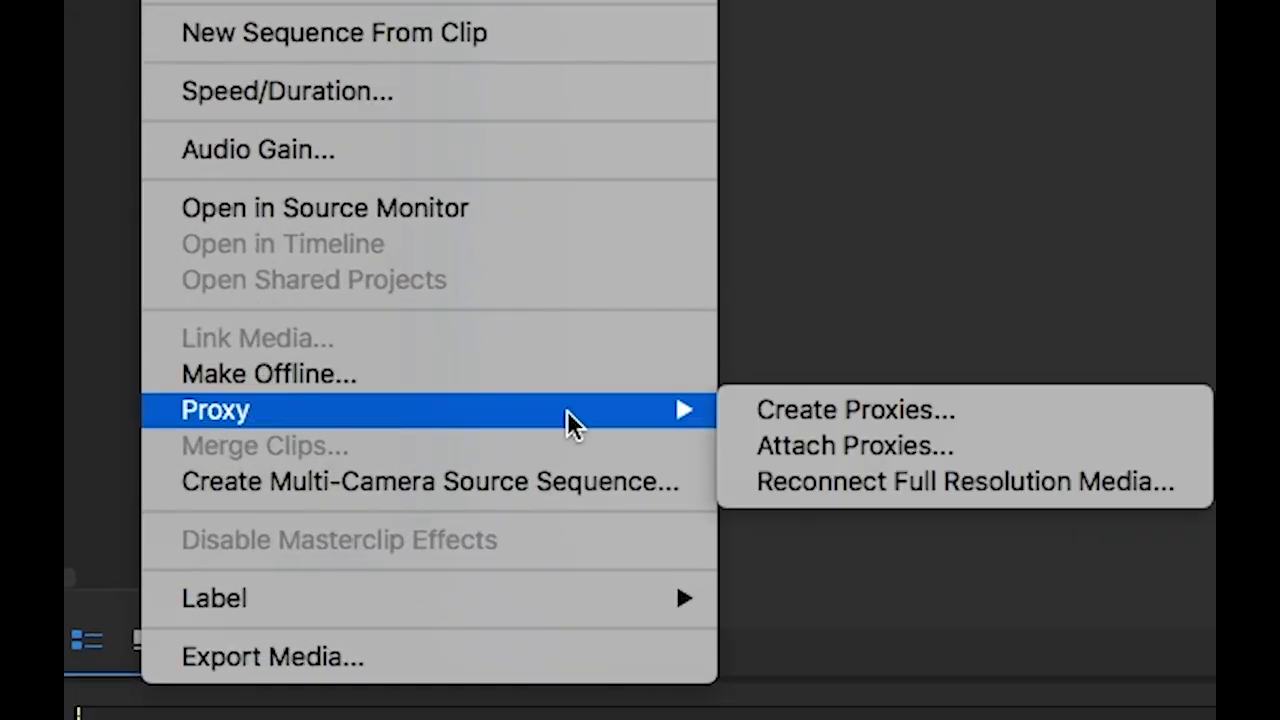
left_click(856, 410)
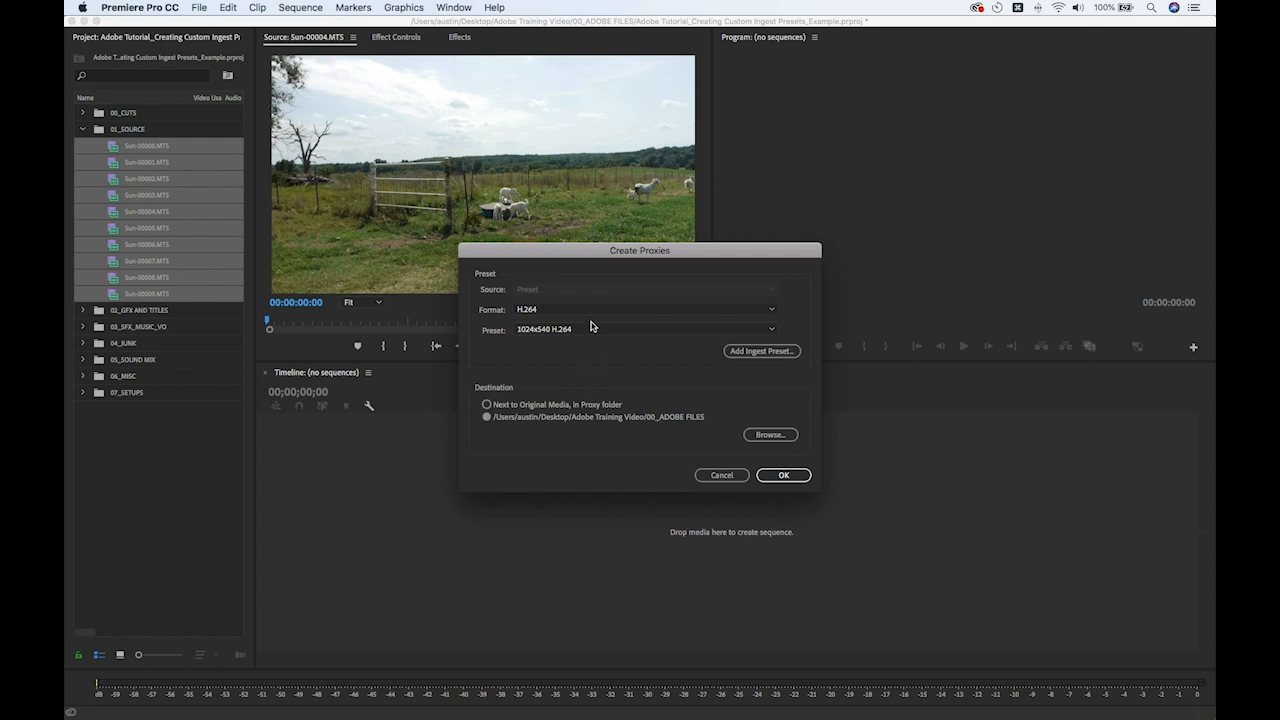
left_click(644, 308)
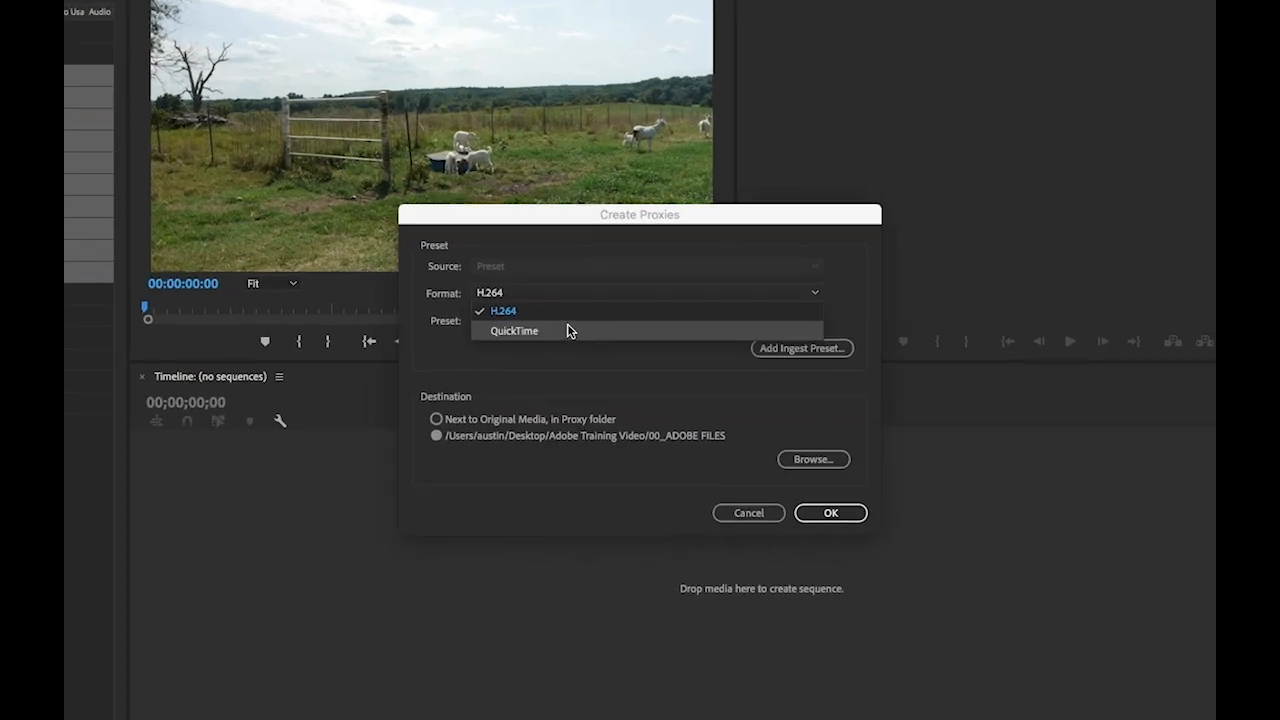
left_click(512, 330)
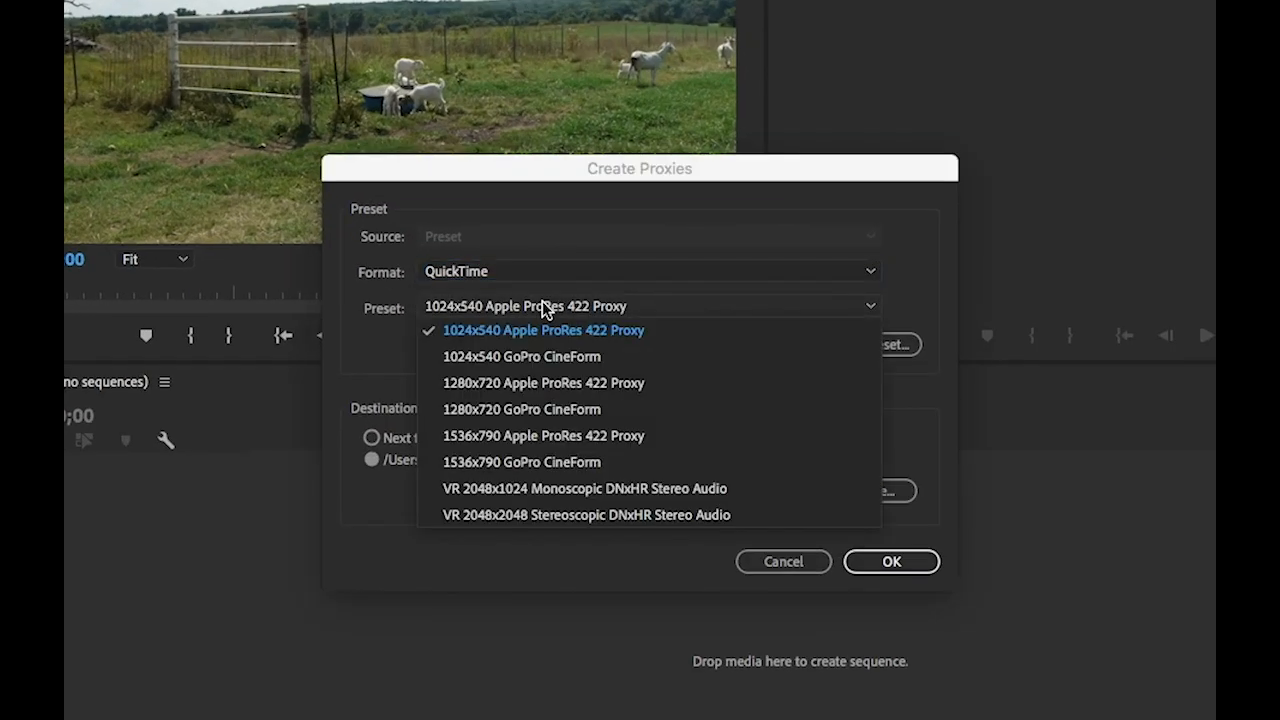
left_click(544, 384)
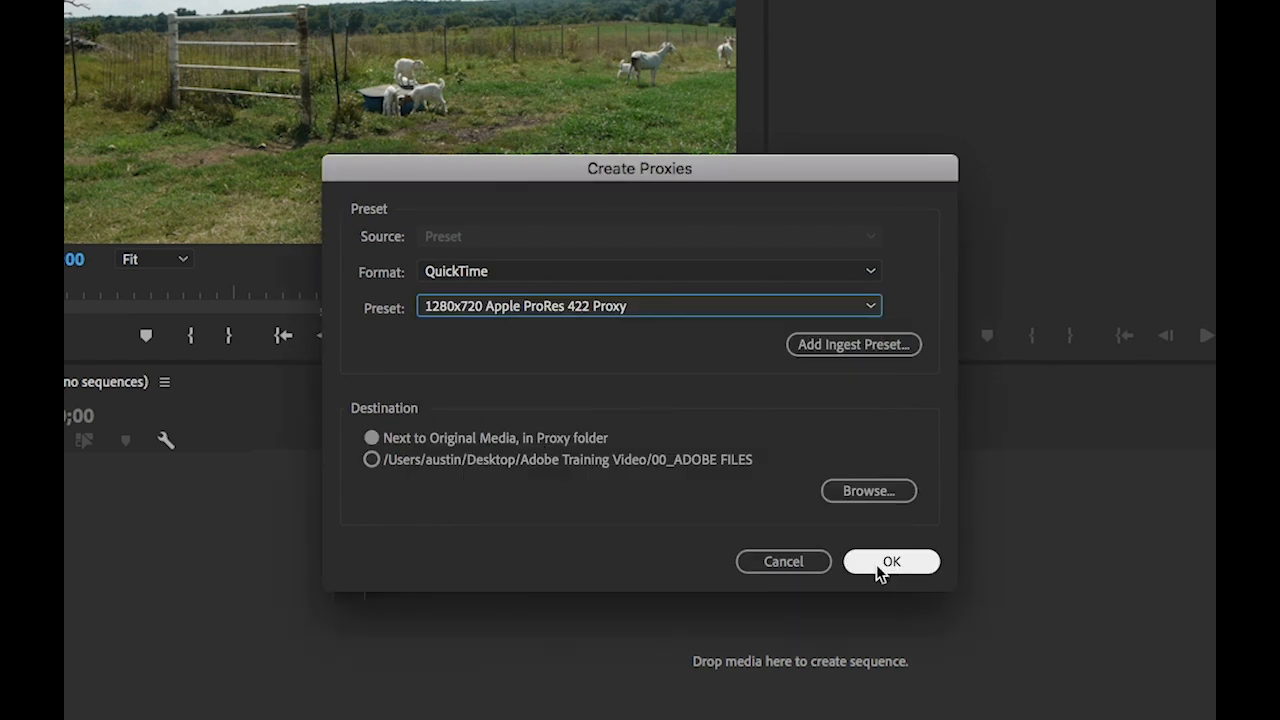
mouse_move(872, 592)
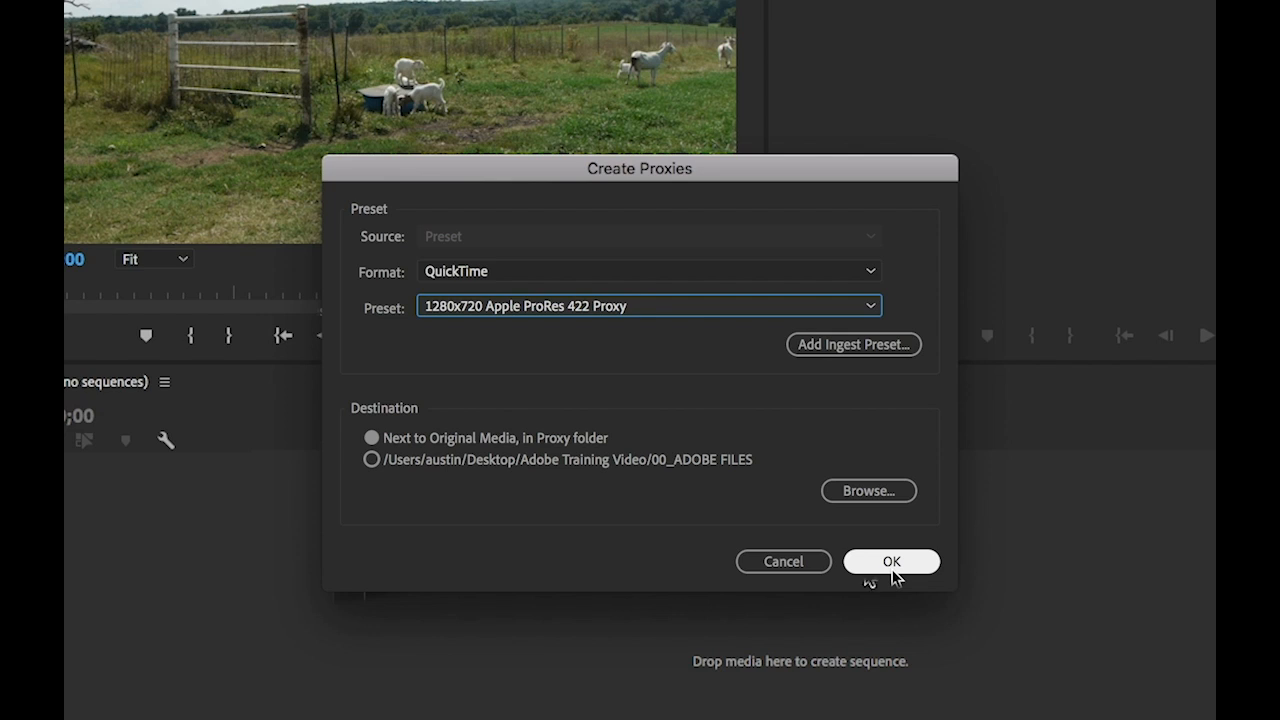
left_click(892, 560)
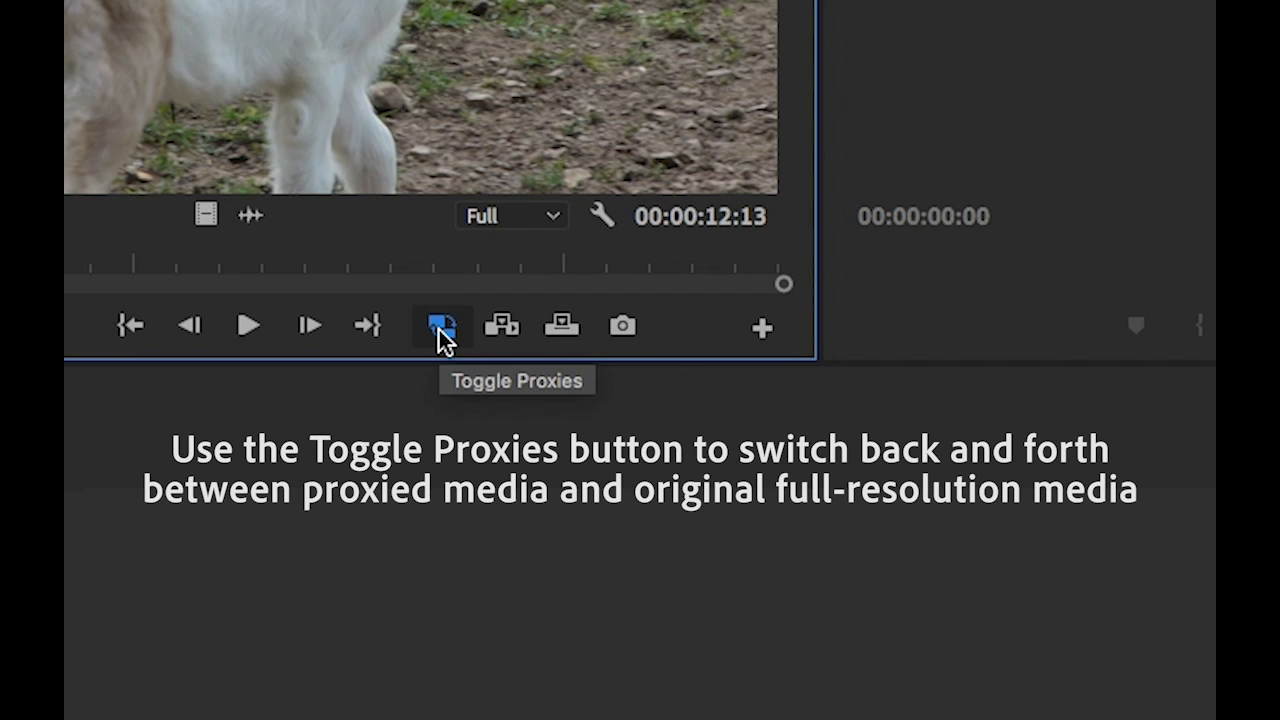
Step: Toggle the Source Monitor between proxy and full-resolution playback
left_click(438, 324)
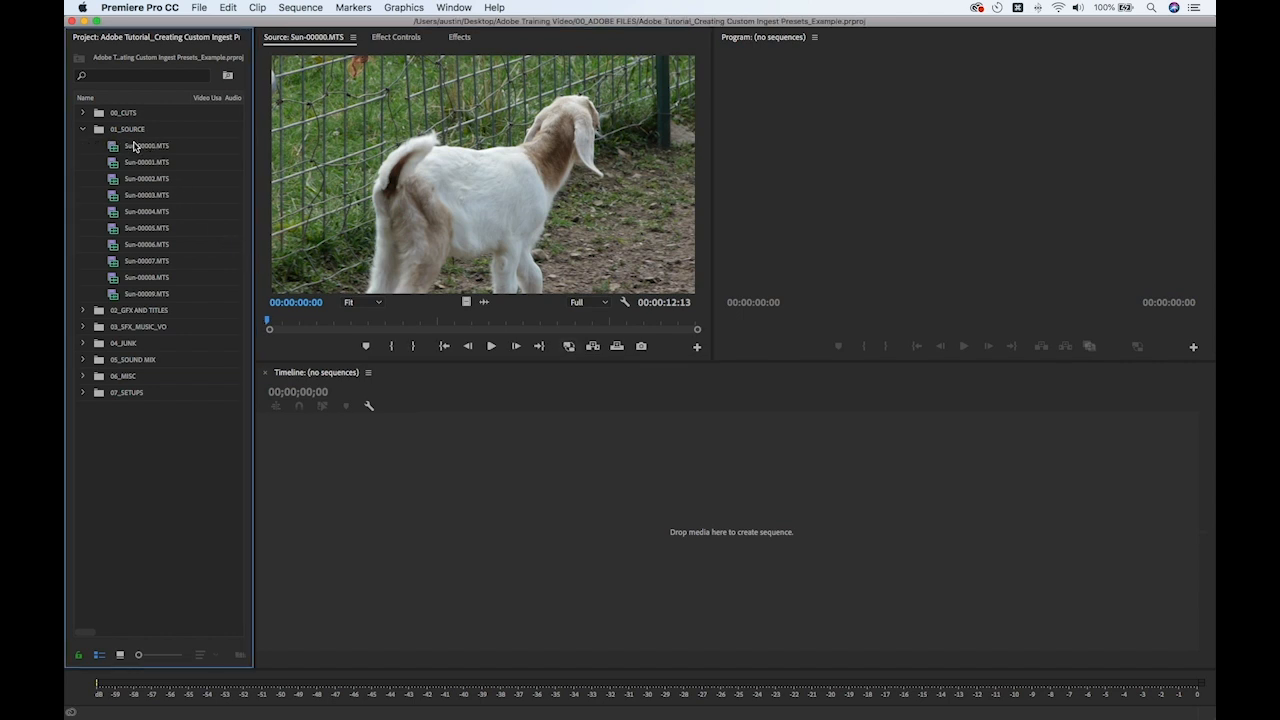
right_click(140, 144)
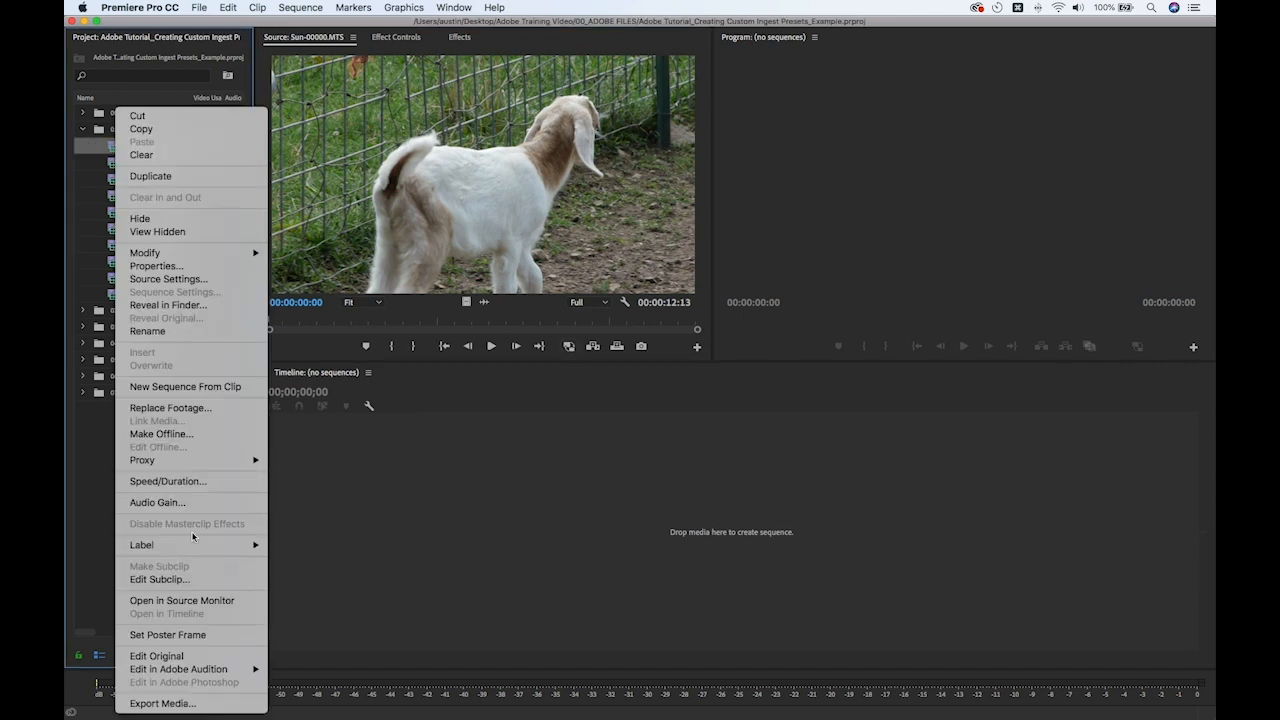
left_click(142, 460)
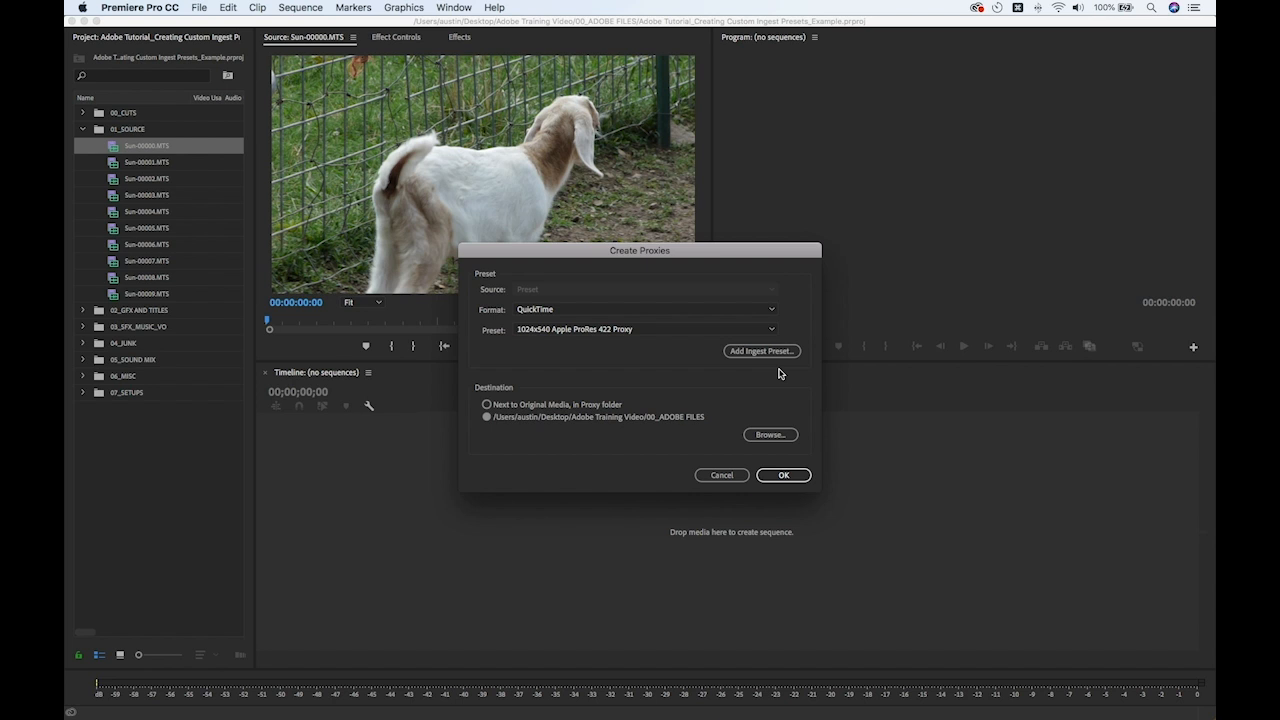
mouse_move(744, 490)
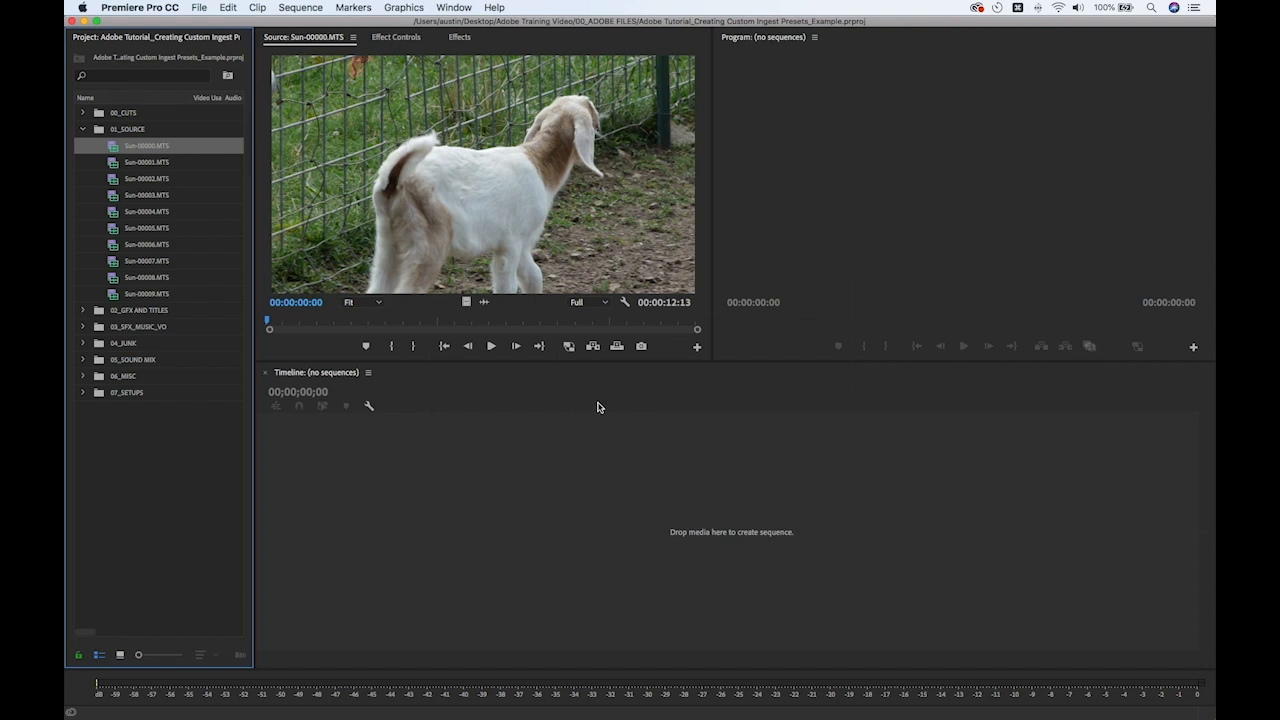
mouse_move(148, 146)
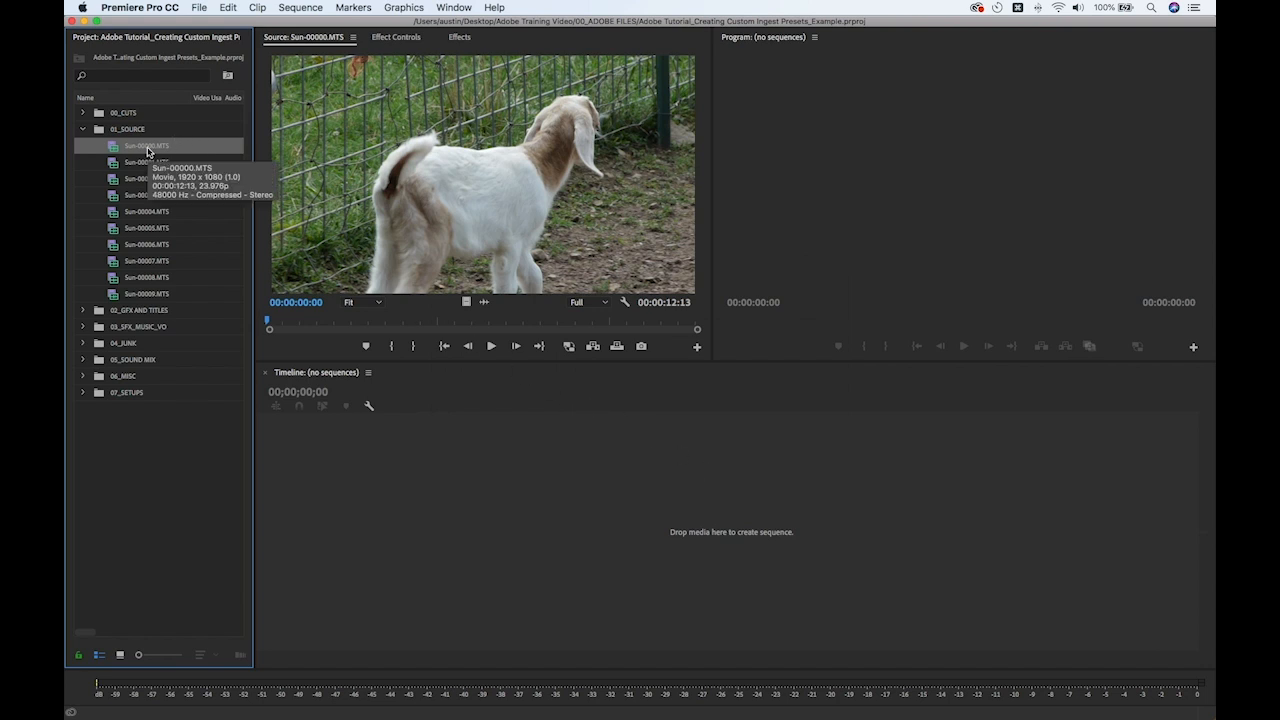
Step: Bring up Export Media settings for the first clip in the bin
right_click(160, 144)
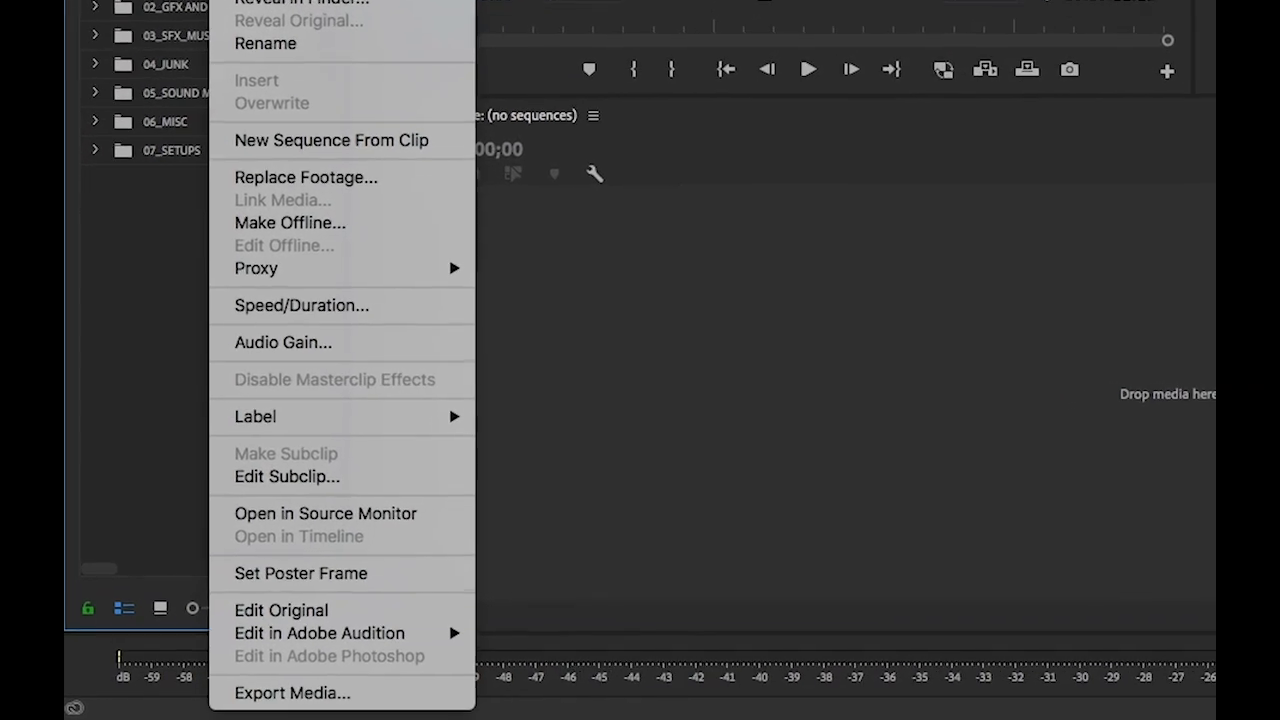
mouse_move(290, 696)
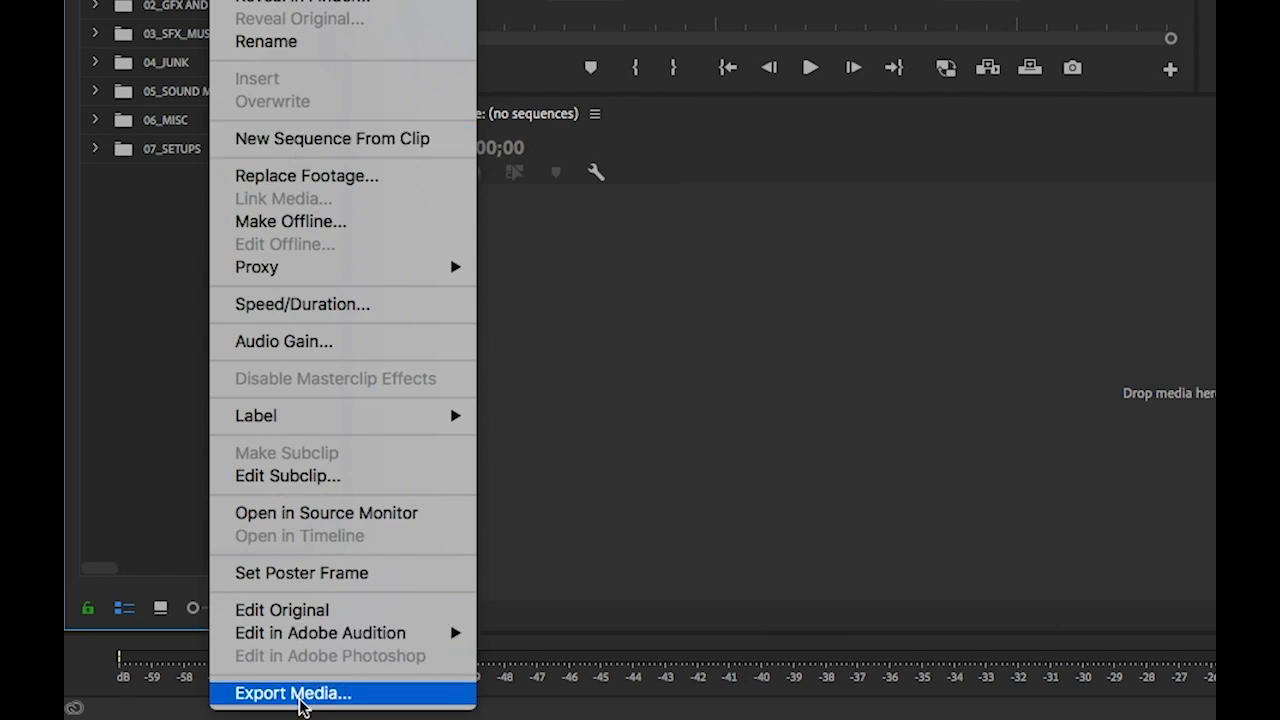
left_click(300, 692)
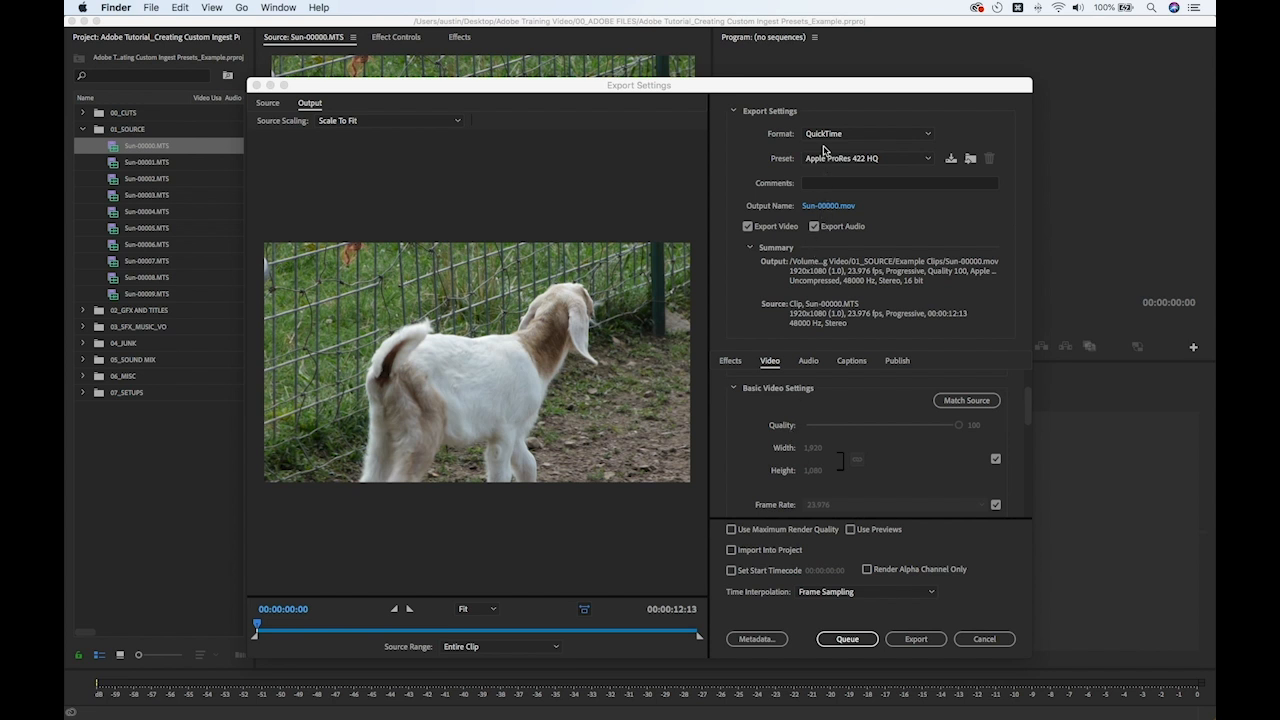
Step: Keep QuickTime format and choose the Apple ProRes 422 Proxy video codec
left_click(864, 132)
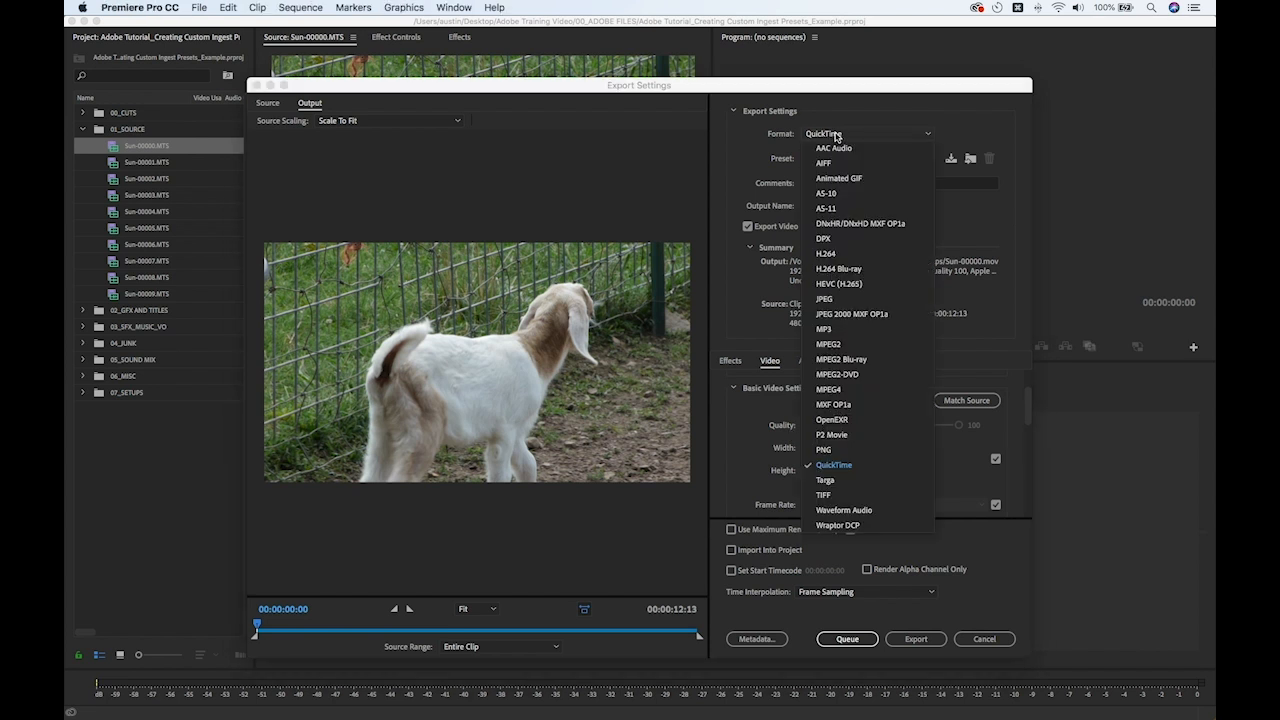
left_click(832, 464)
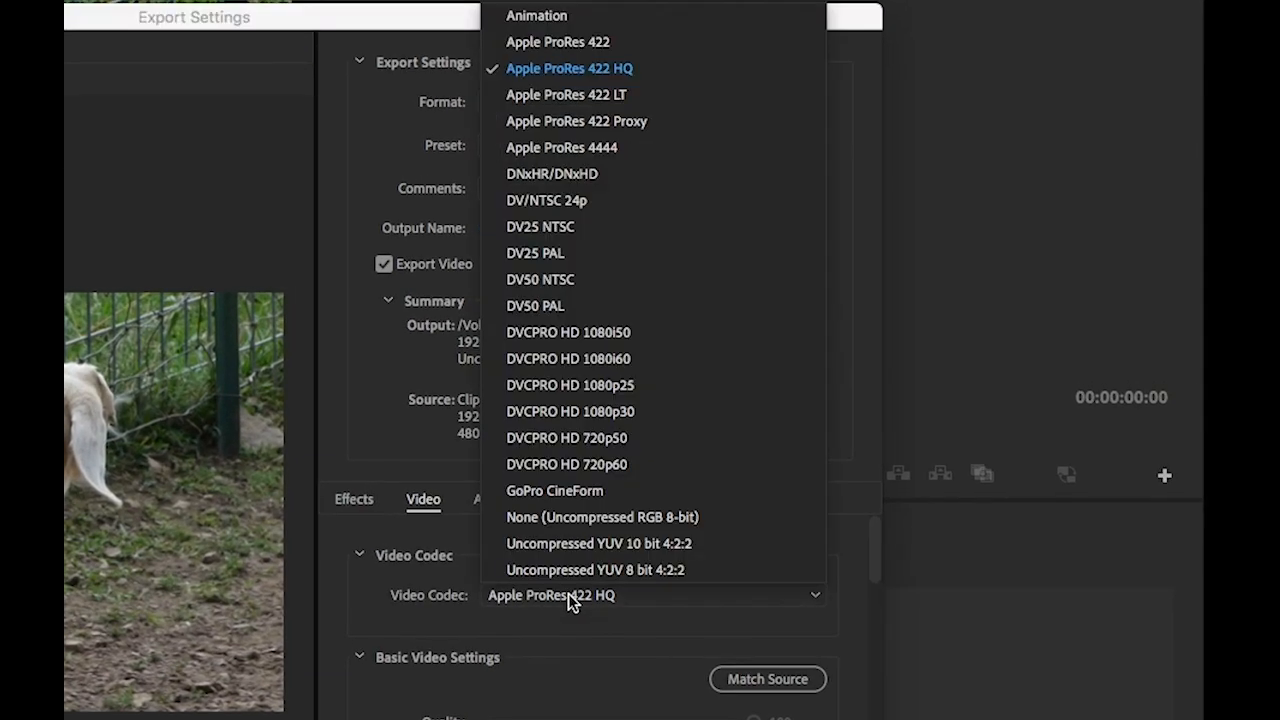
mouse_move(598, 132)
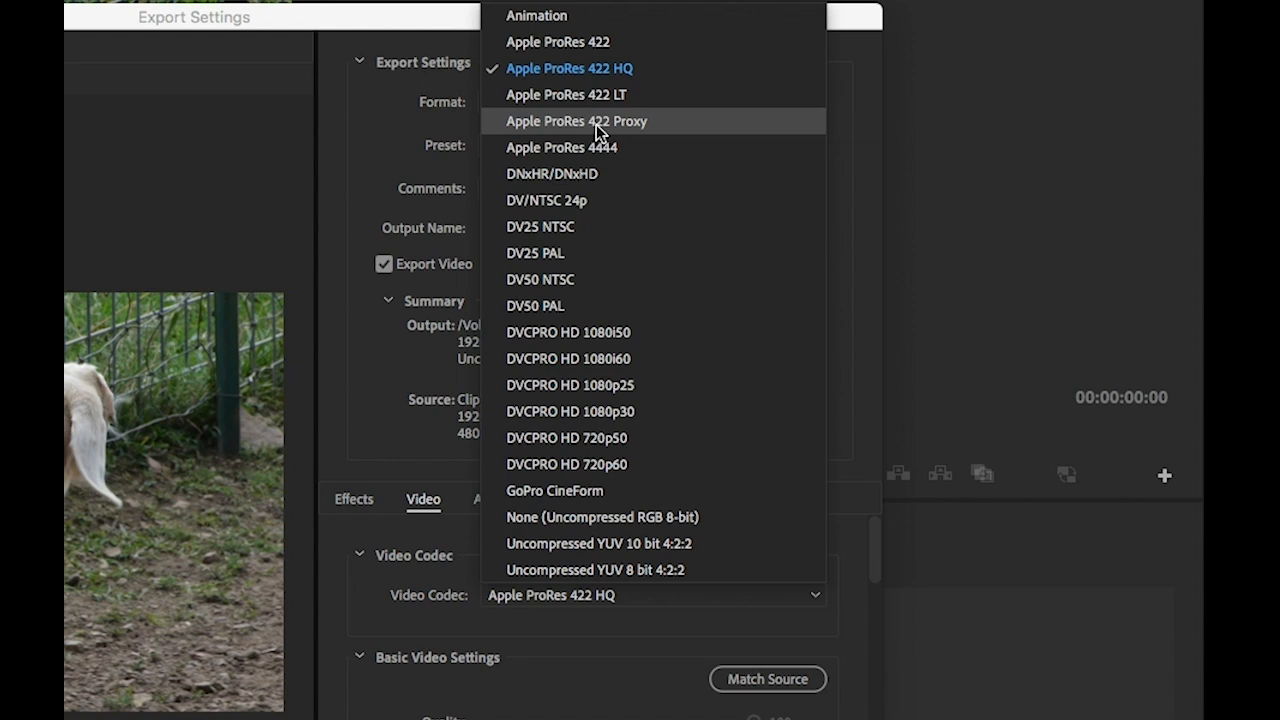
left_click(576, 120)
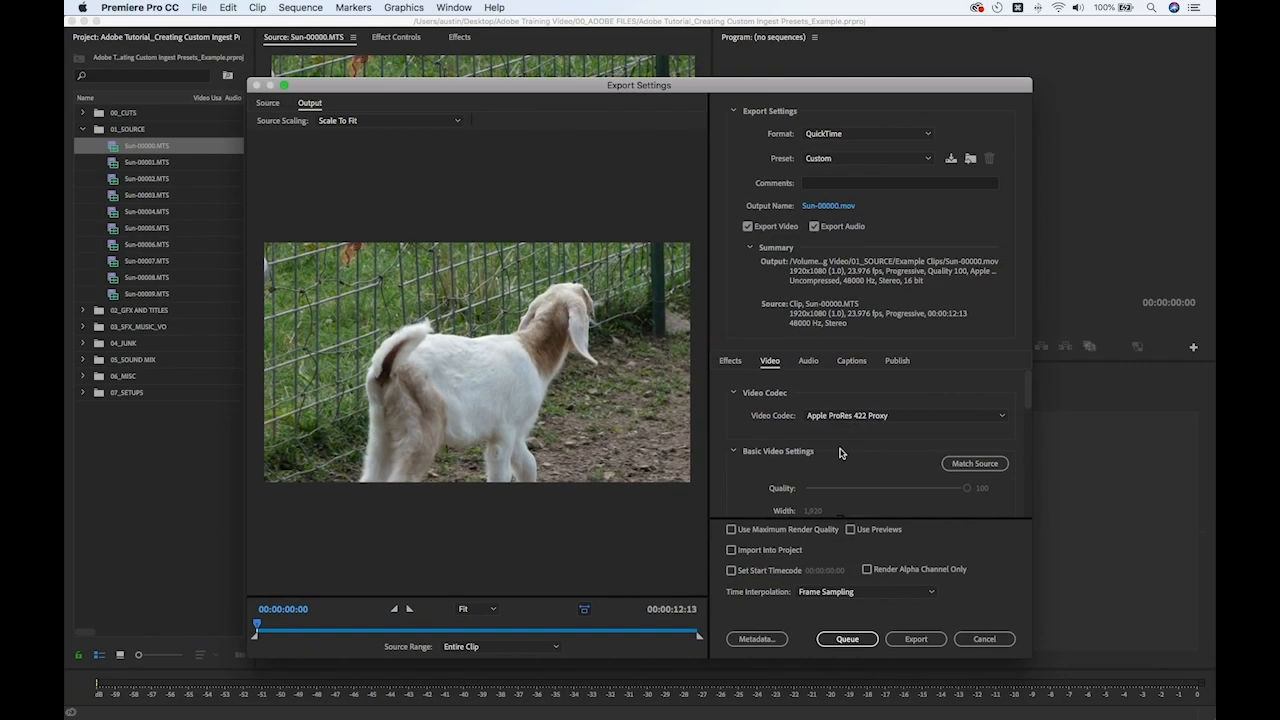
left_click(740, 392)
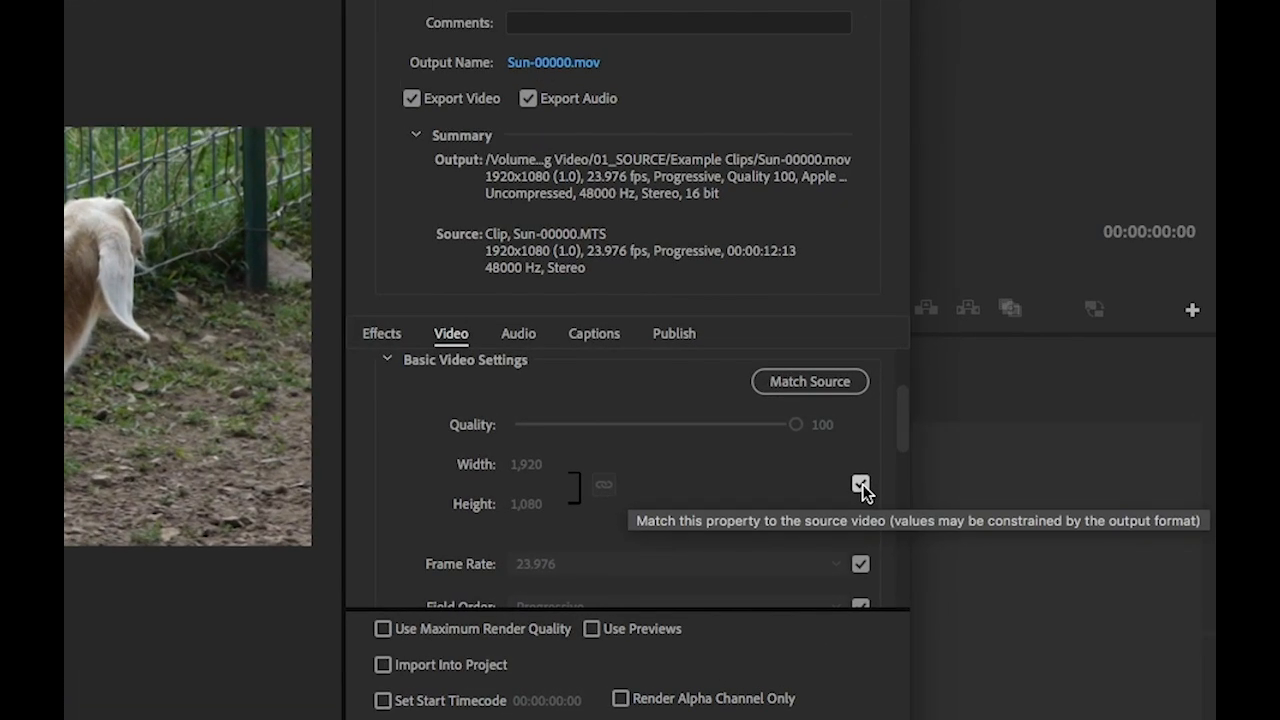
Step: Unlink frame size from source and set it to 1280 by 720
left_click(860, 482)
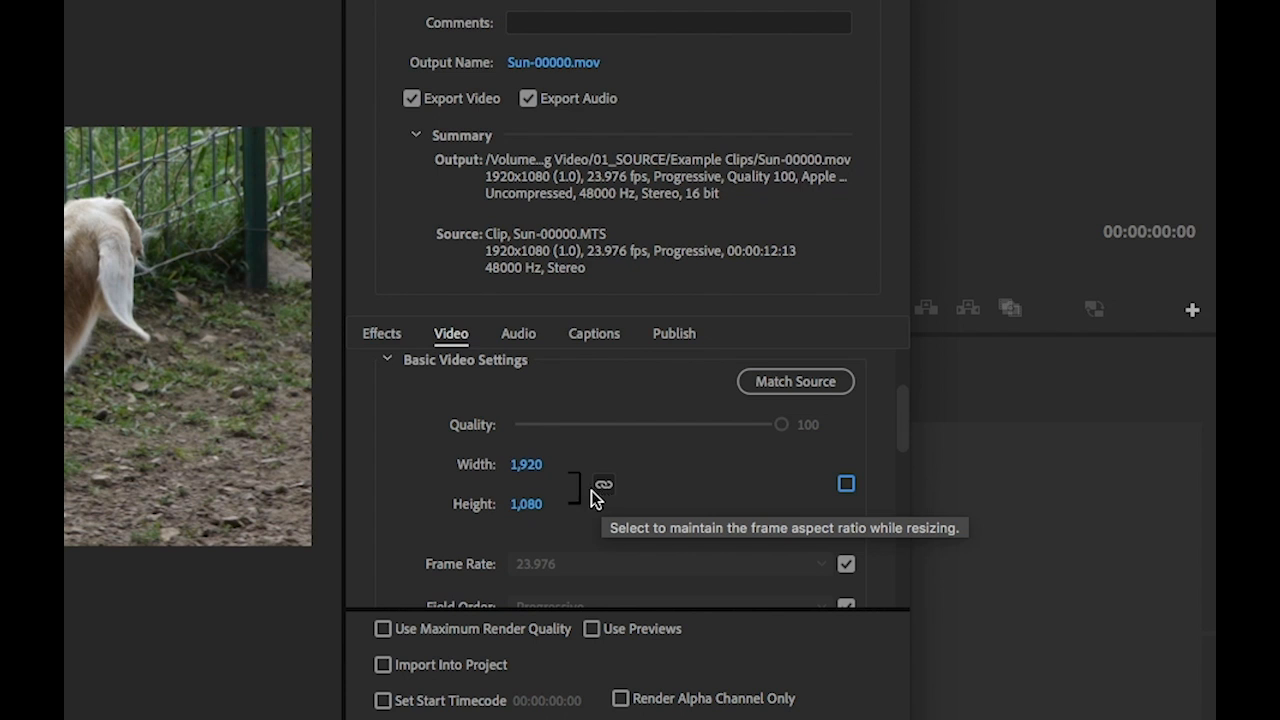
left_click(528, 504)
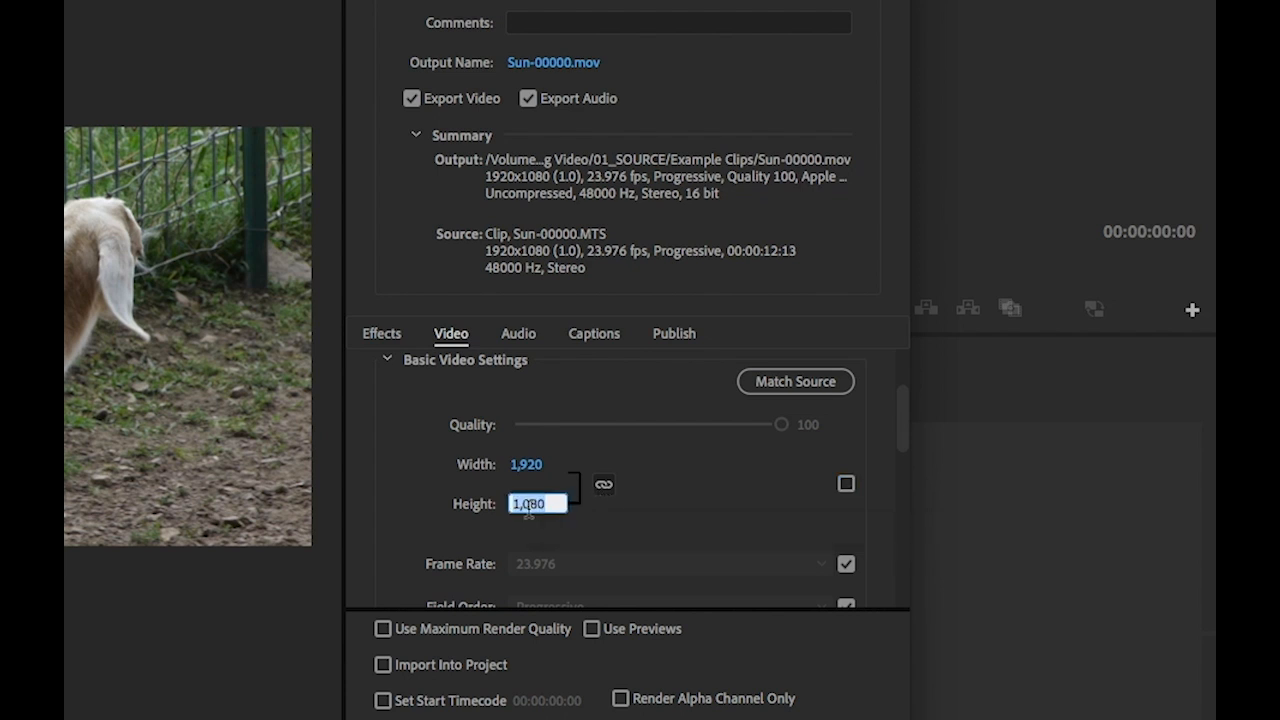
type("720")
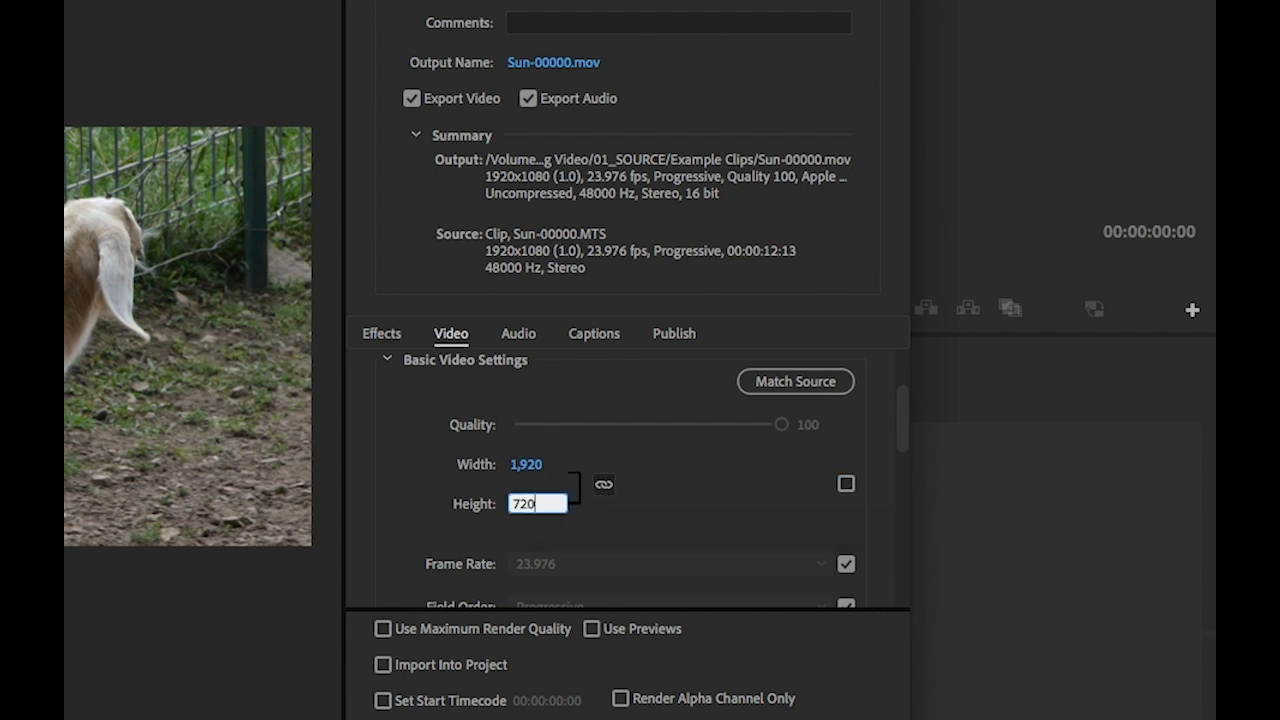
key("Enter")
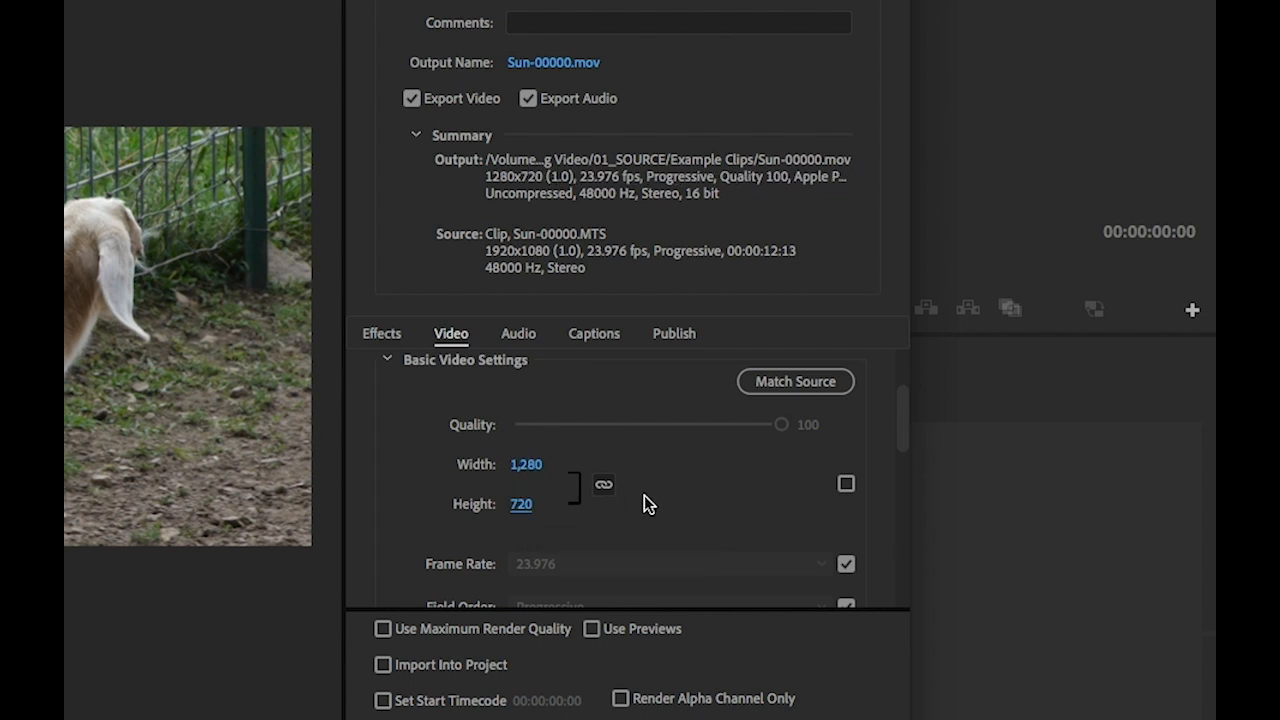
scroll("down", 3)
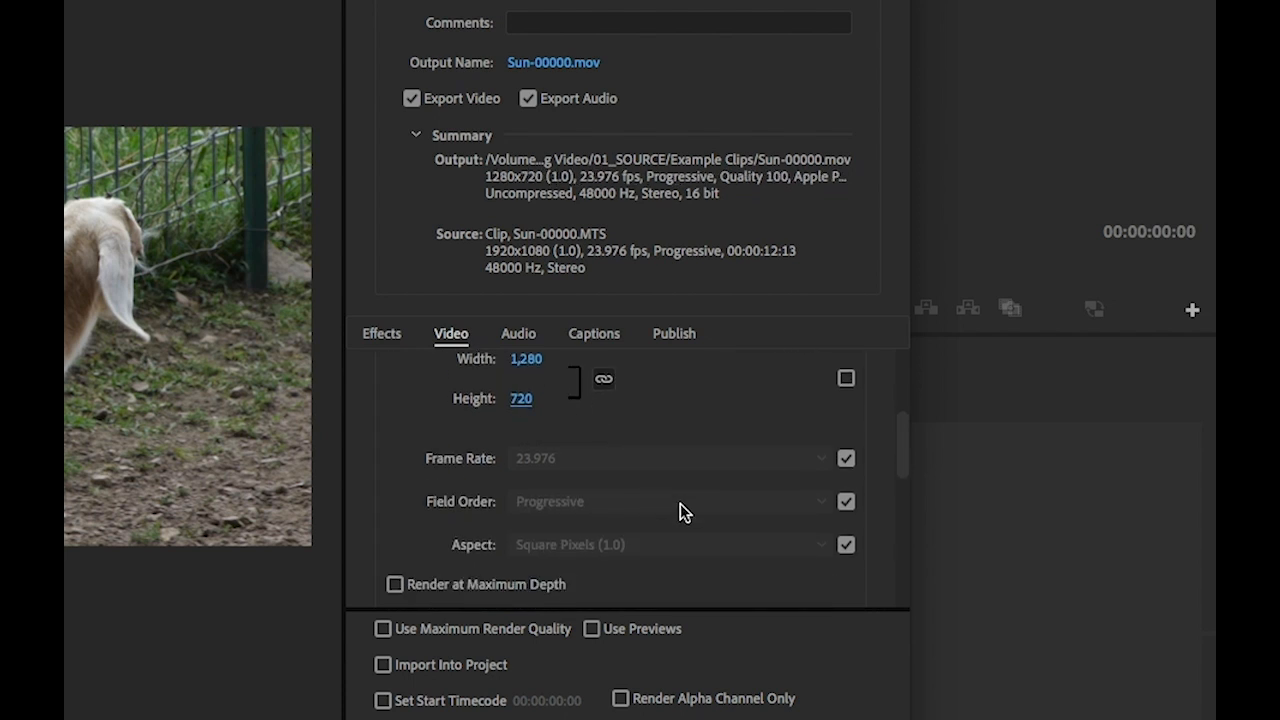
mouse_move(788, 560)
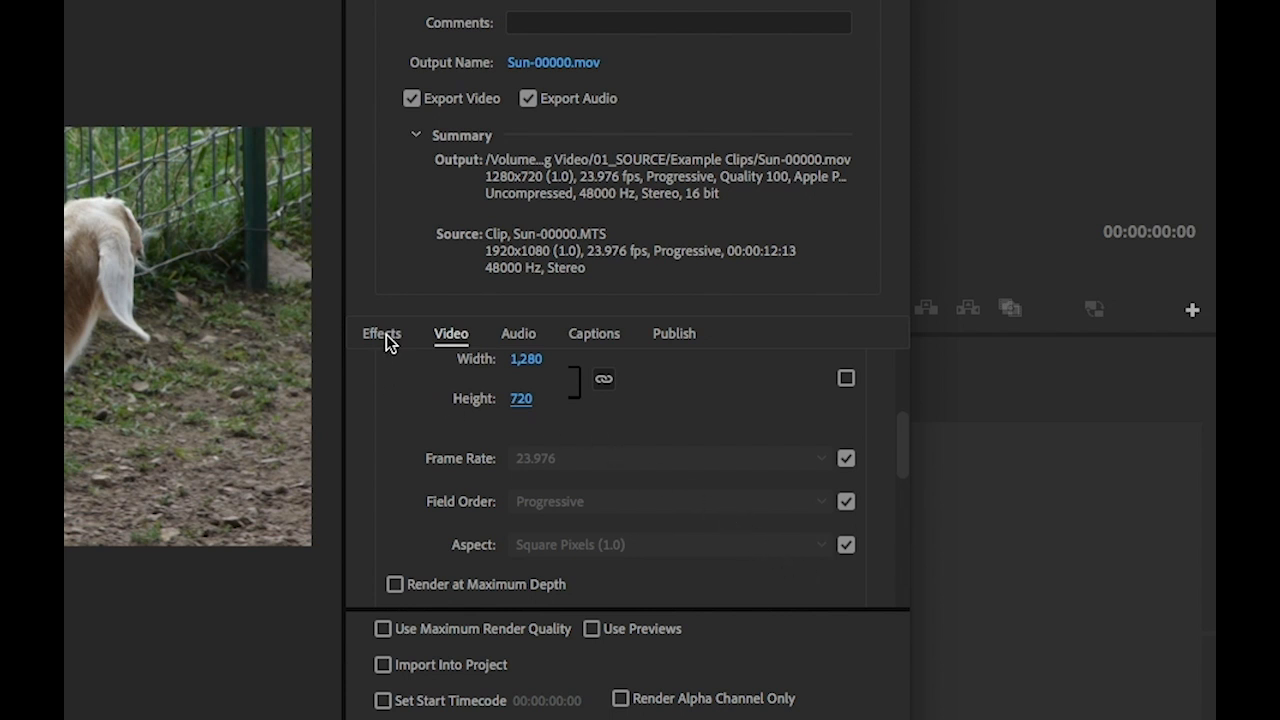
Step: Enable a Name Overlay showing only the custom text 'proxy'
left_click(380, 332)
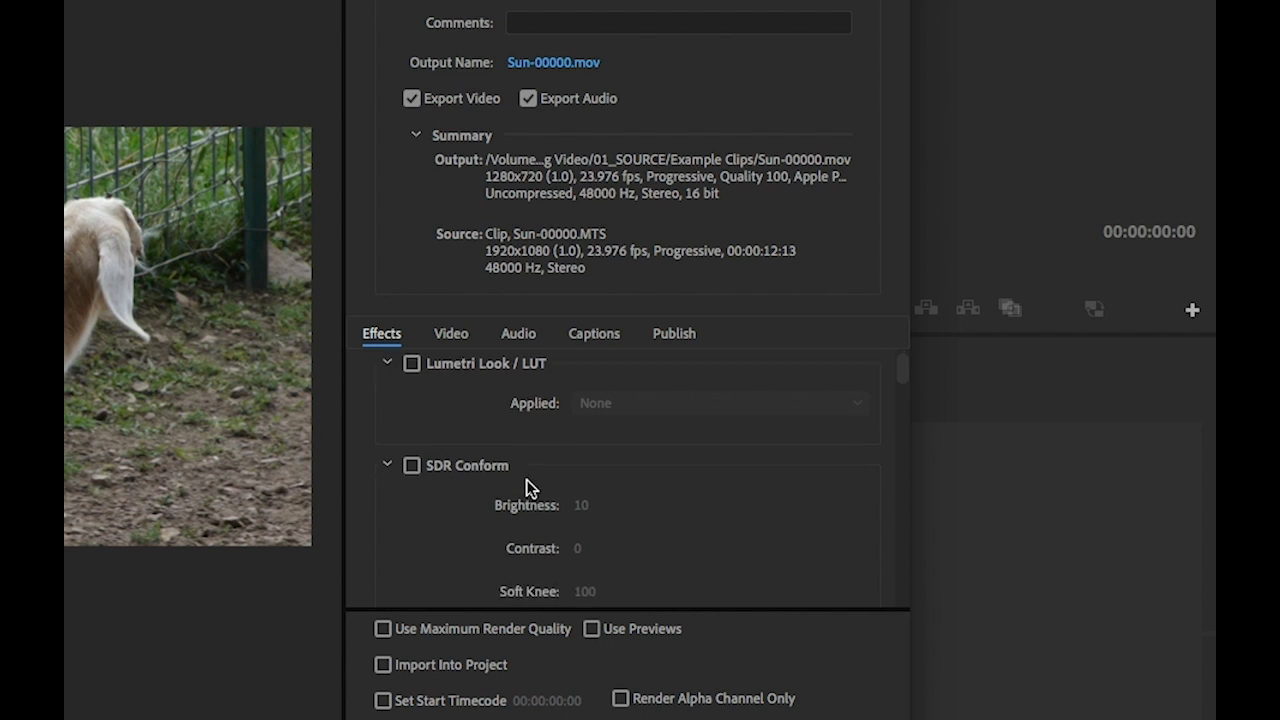
scroll("down", 3)
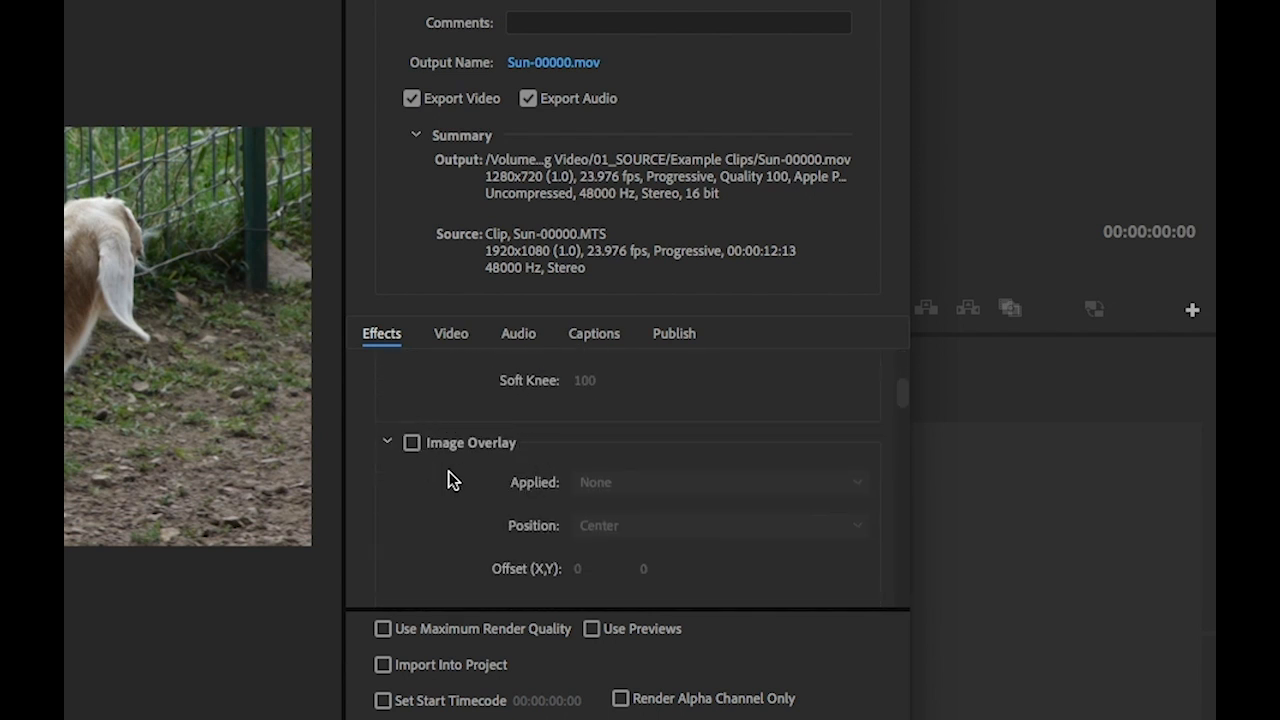
scroll("down", 3)
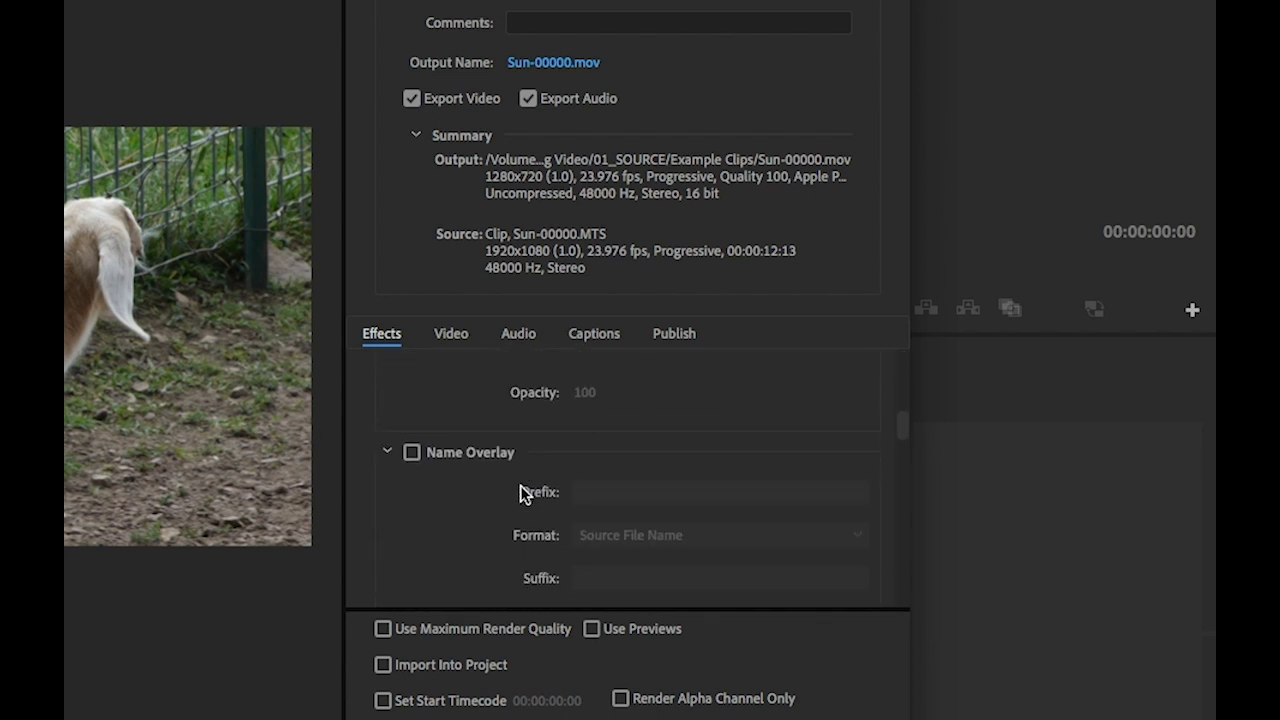
scroll("down", 3)
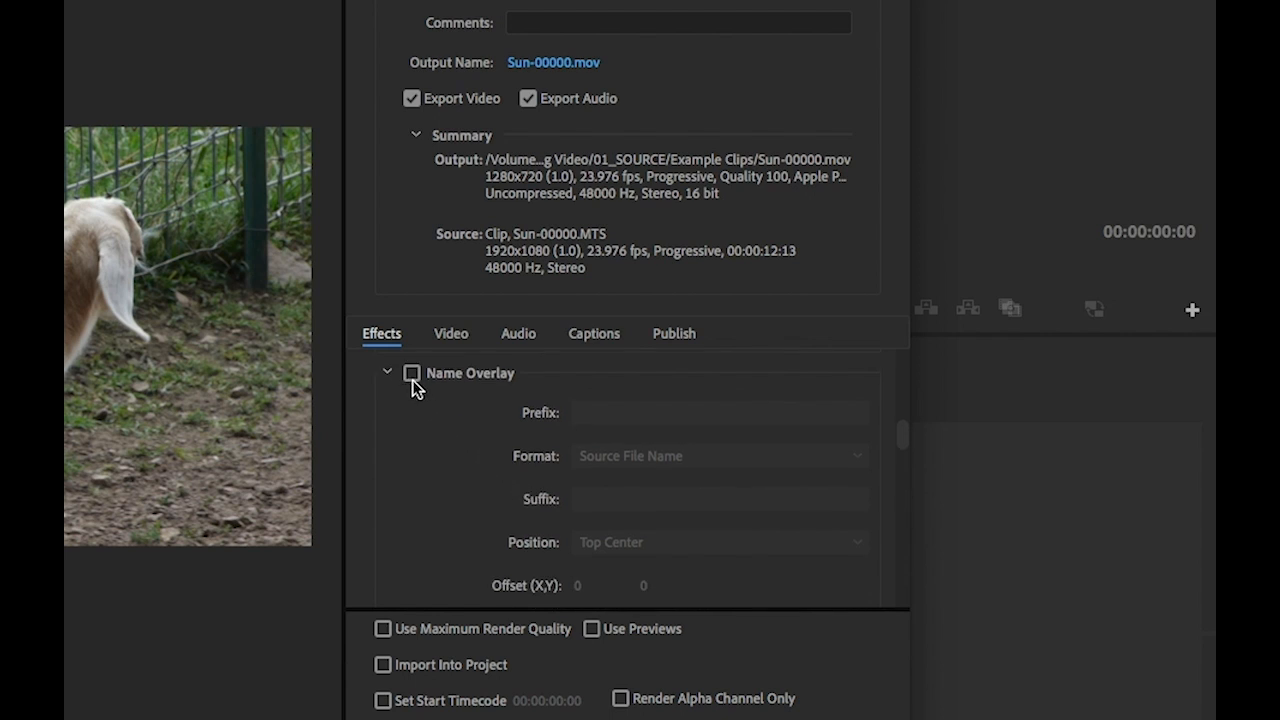
left_click(412, 374)
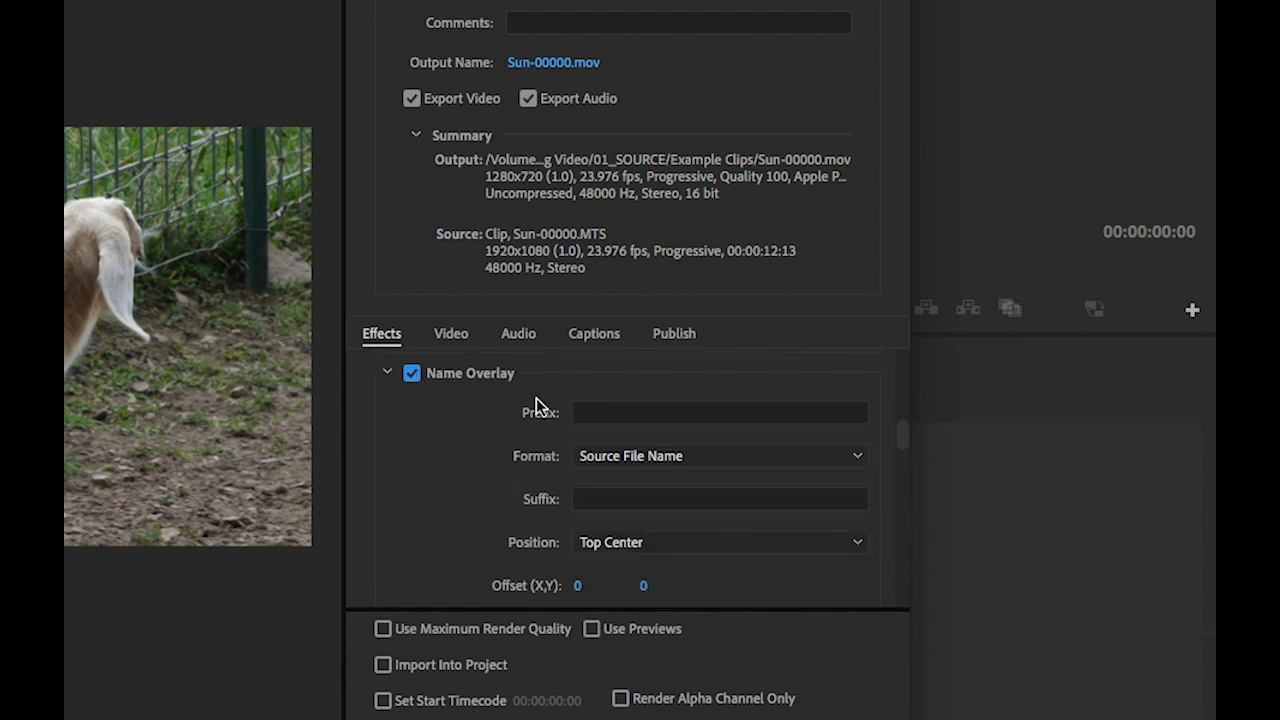
left_click(718, 456)
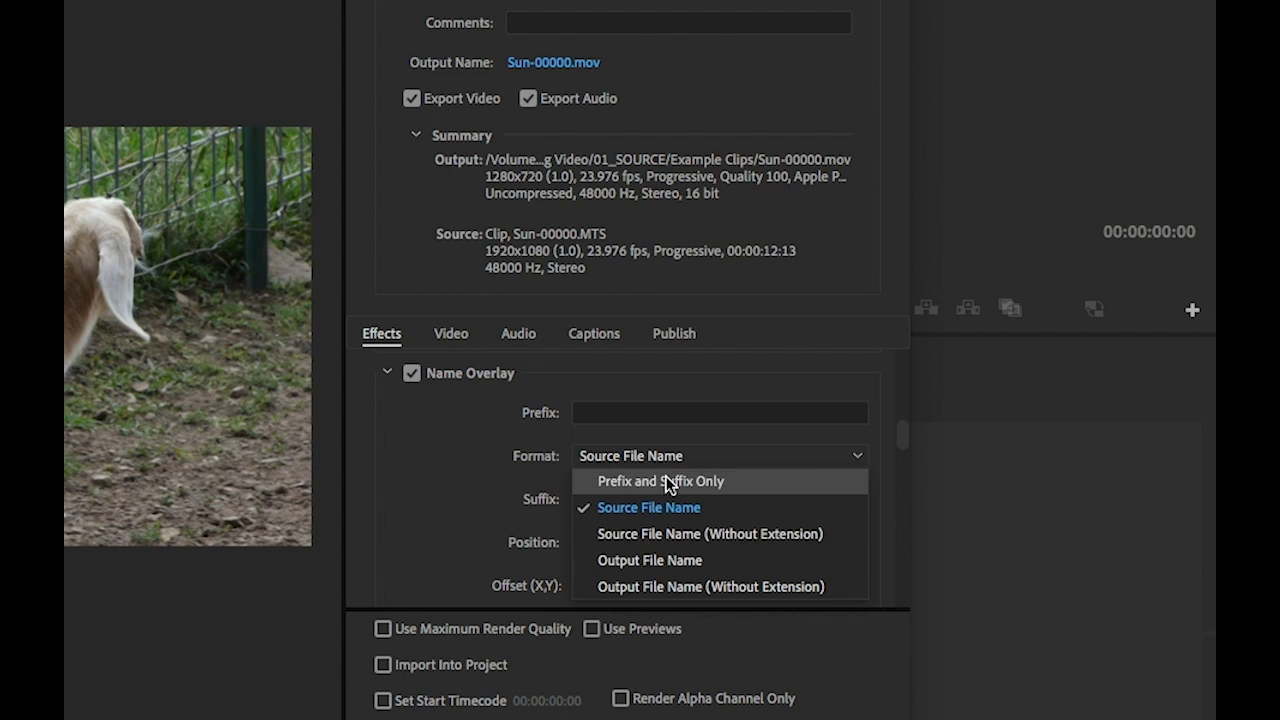
left_click(664, 480)
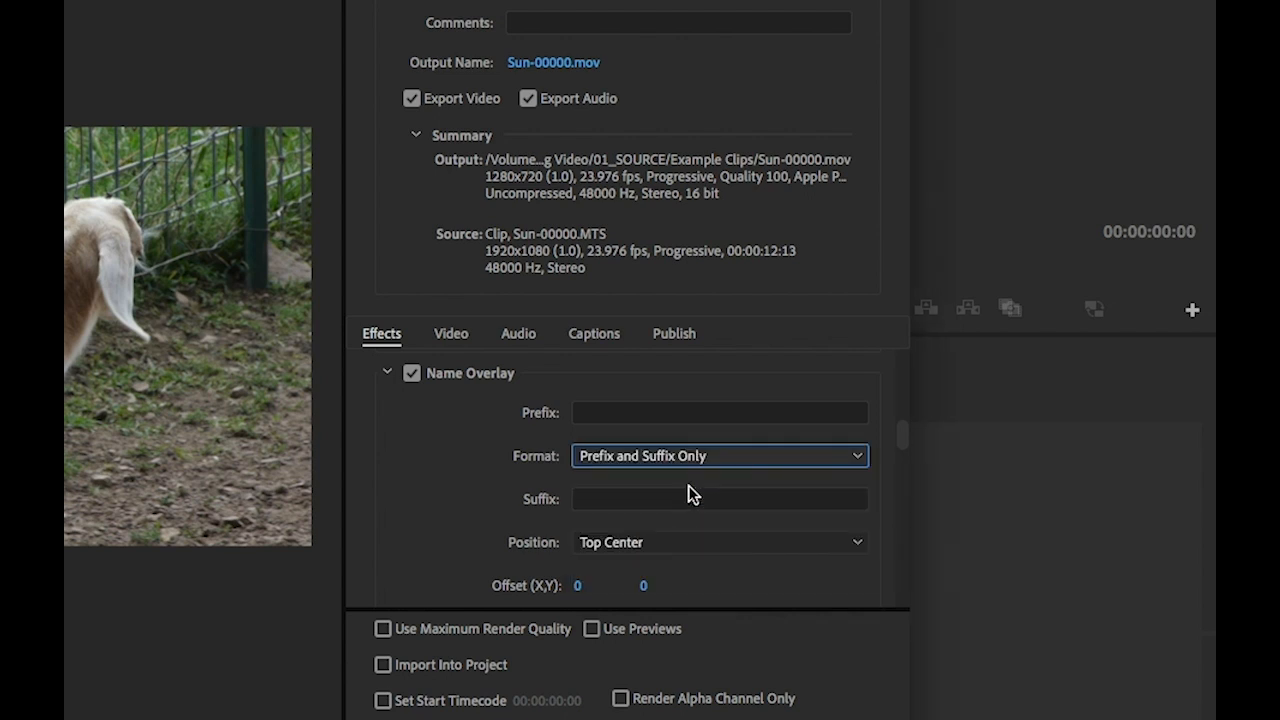
left_click(720, 500)
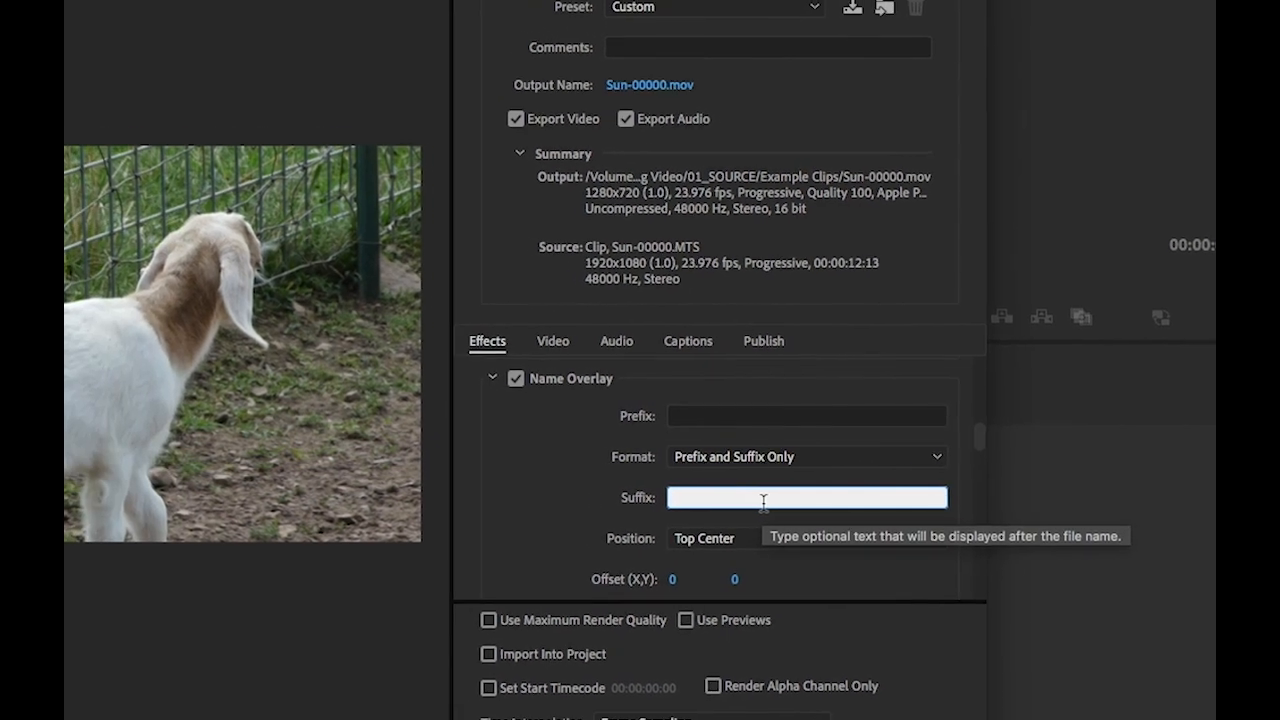
type("proxy")
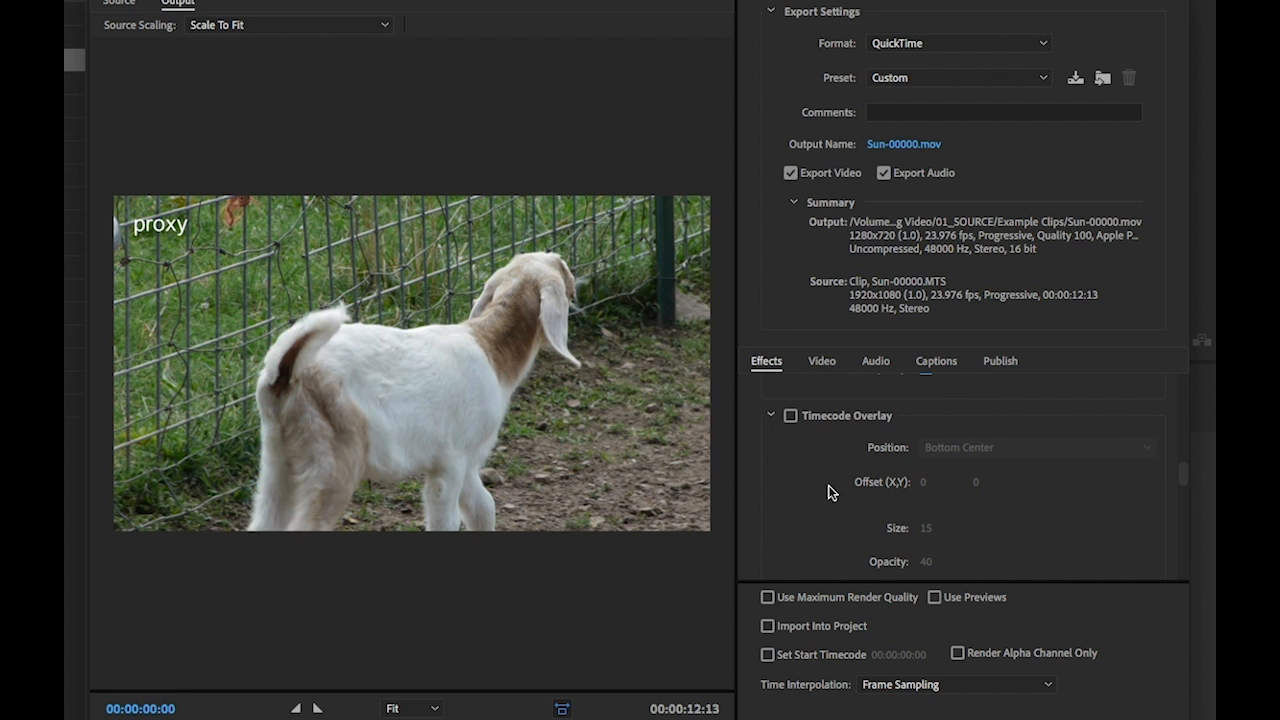
Step: Enable the Timecode Overlay on the exported picture
left_click(788, 414)
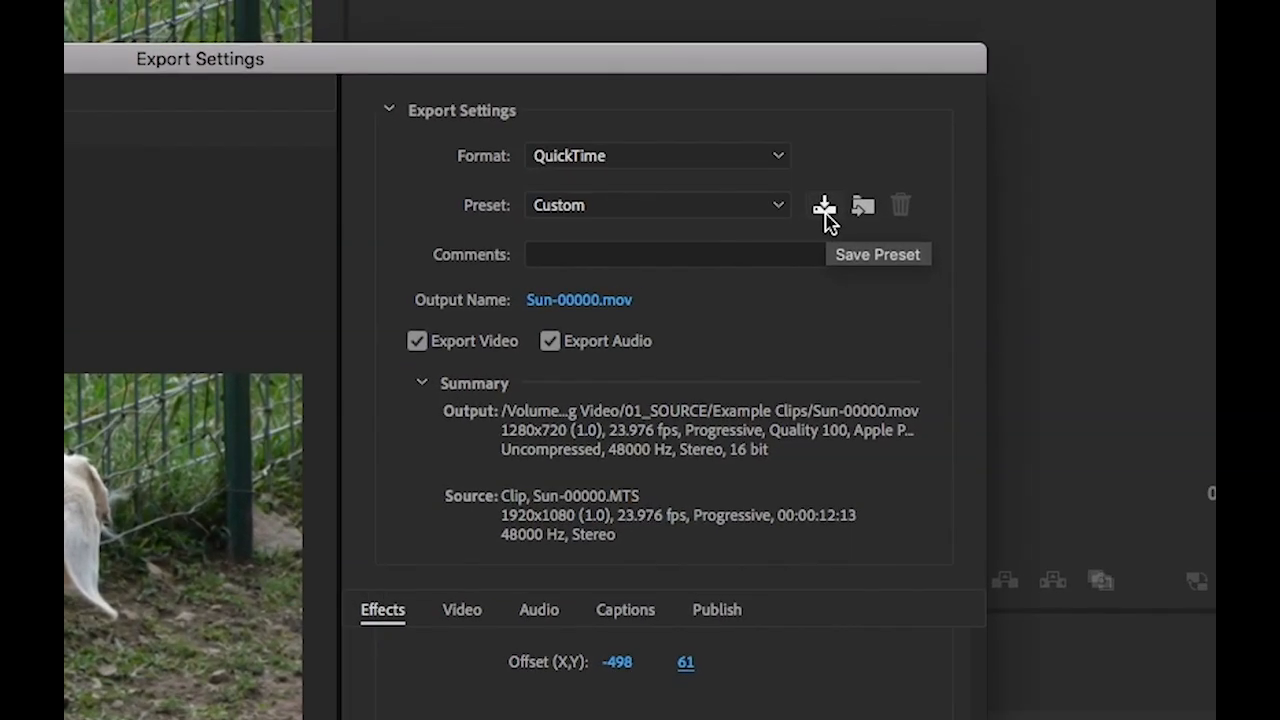
Step: Save the export preset as 'ProRes Proxy 1280x720 w Timecode FOR EXPORT' with effects settings
left_click(824, 204)
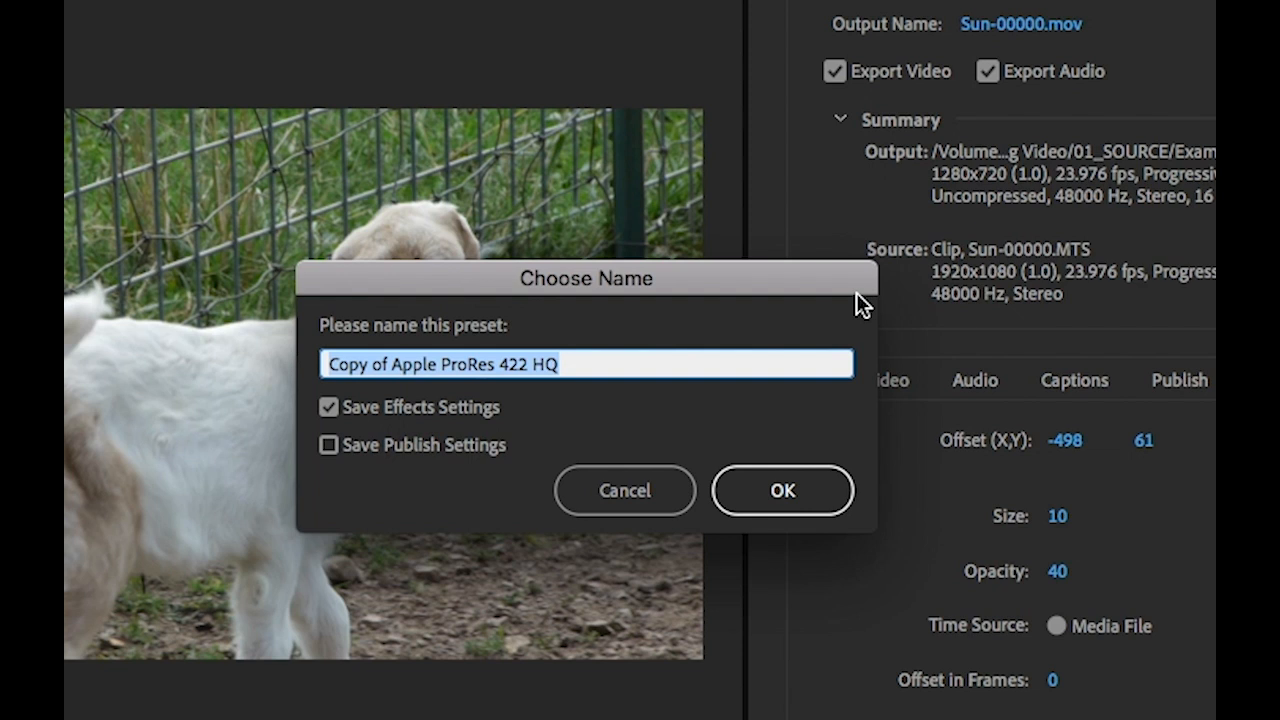
type("ProRes Proxy 1")
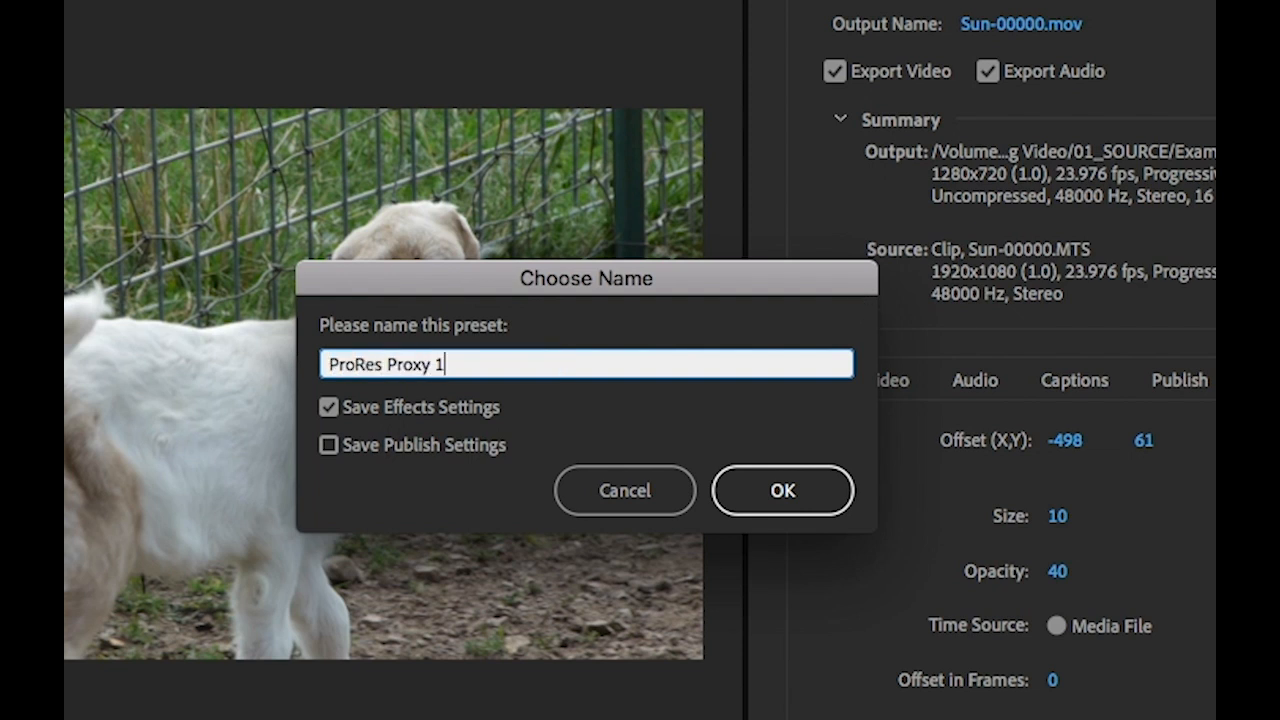
type("280x720")
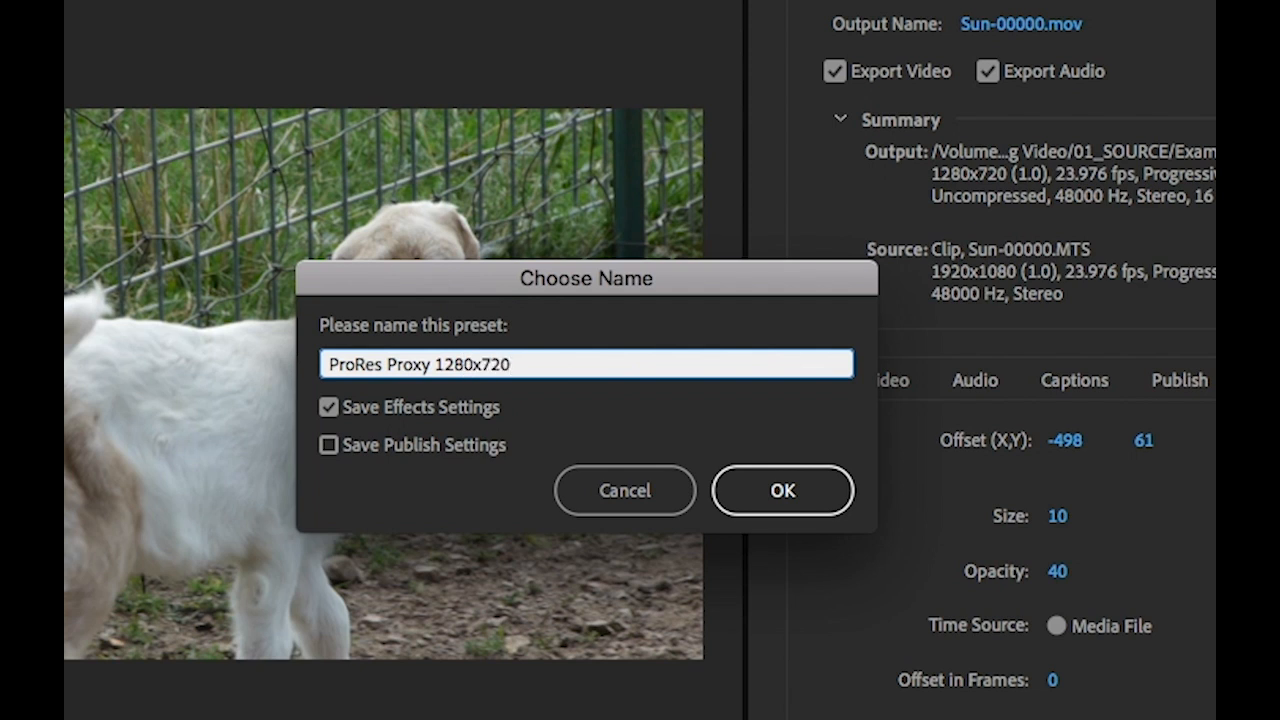
type("w Timecode FO")
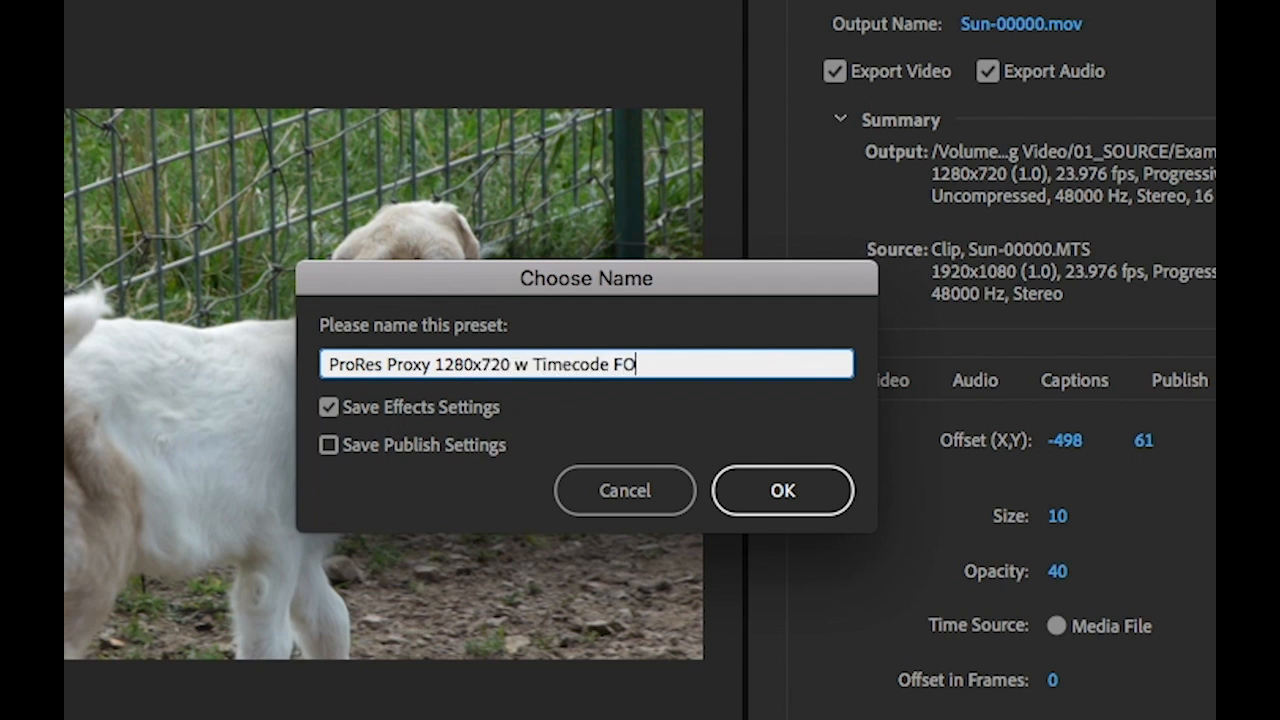
type("R EXPORT")
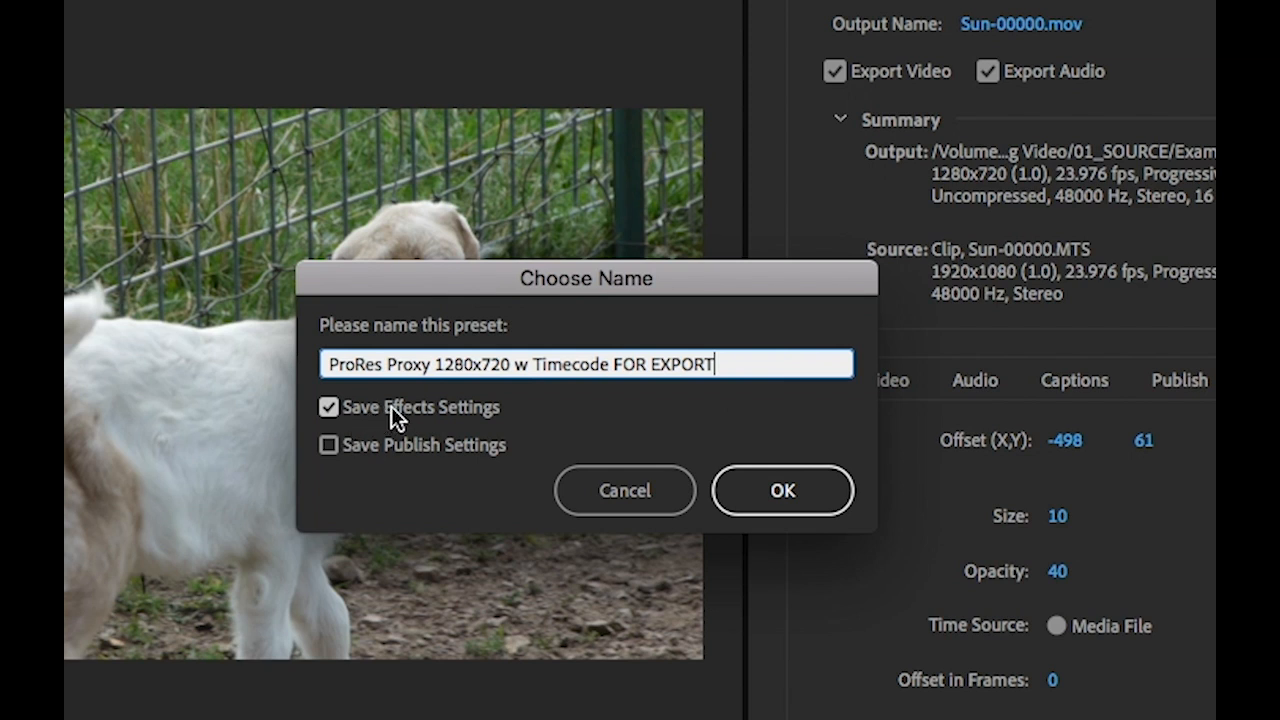
mouse_move(532, 436)
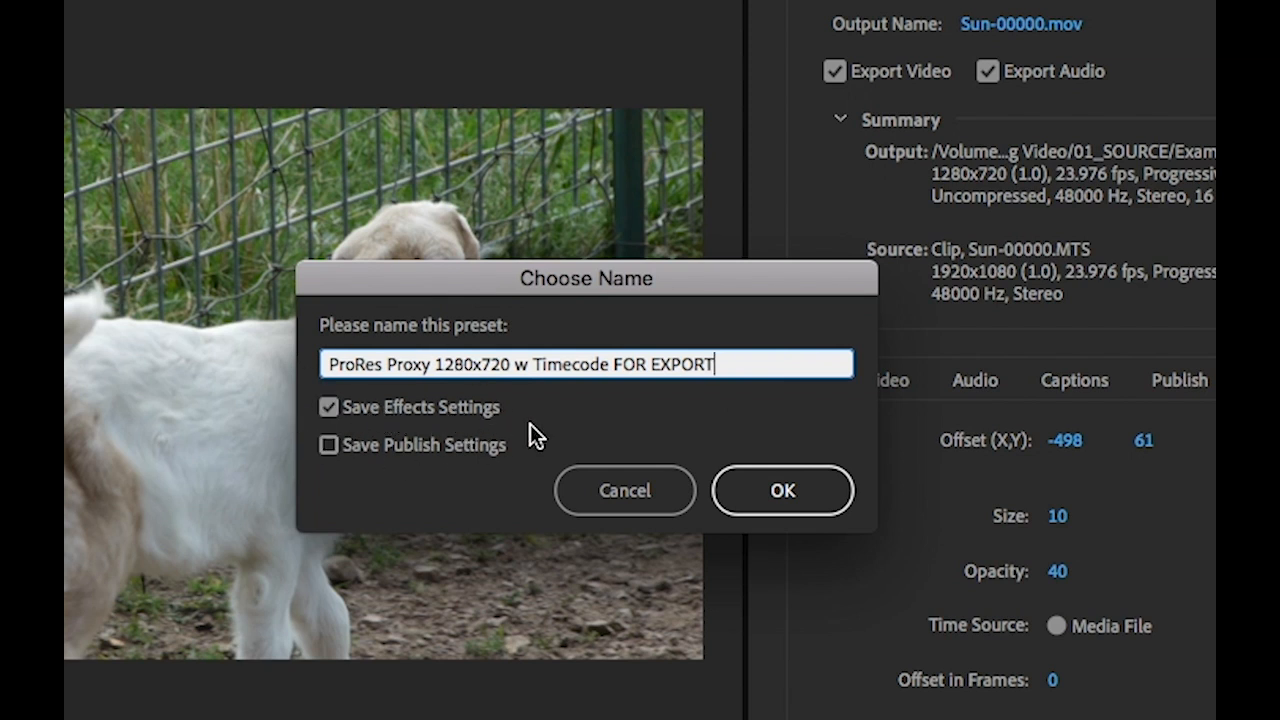
left_click(782, 490)
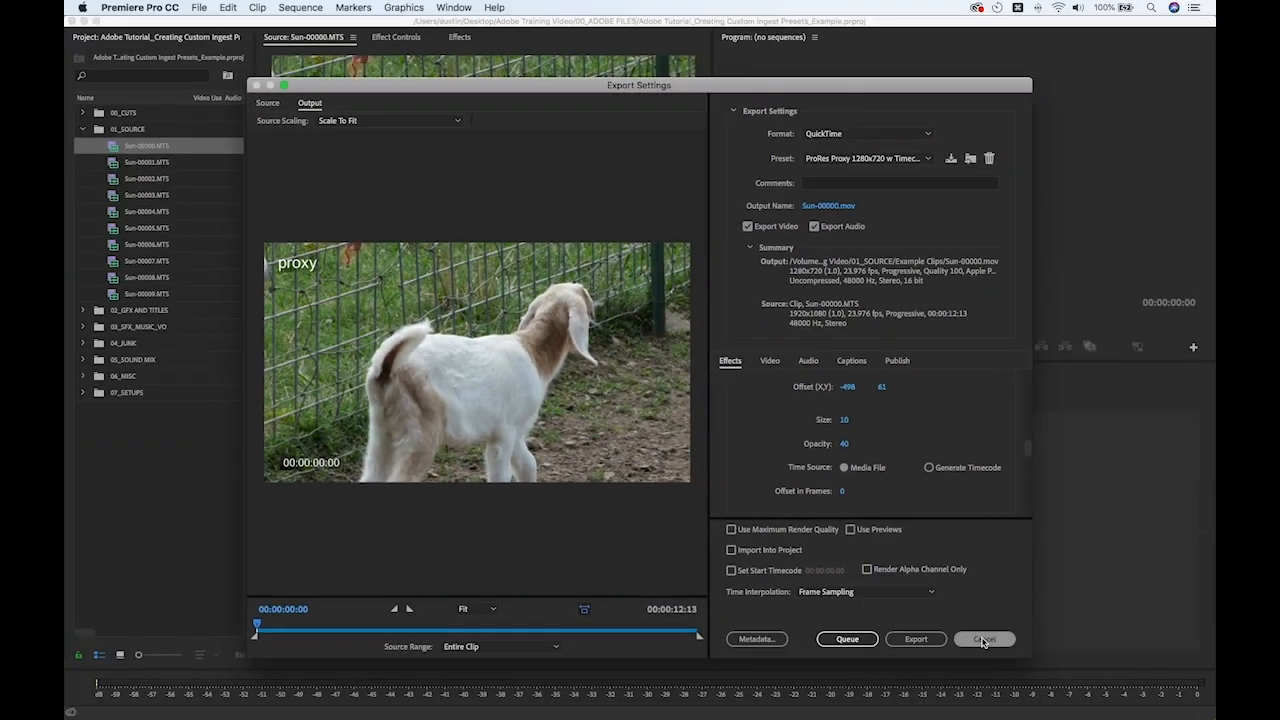
Step: Cancel out of Export Settings without exporting
left_click(984, 640)
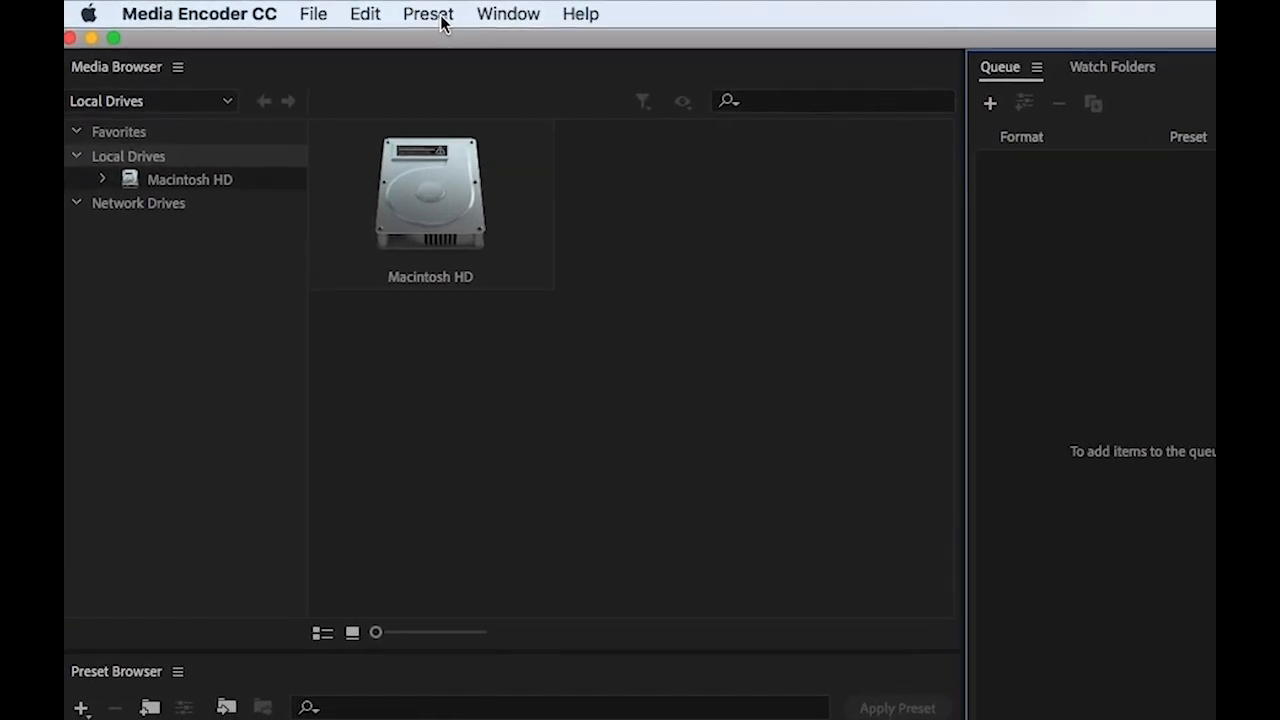
Step: Start a new ingest preset named 'ProRes Proxy 1280x720 w Timecode FOR INGEST'
left_click(428, 12)
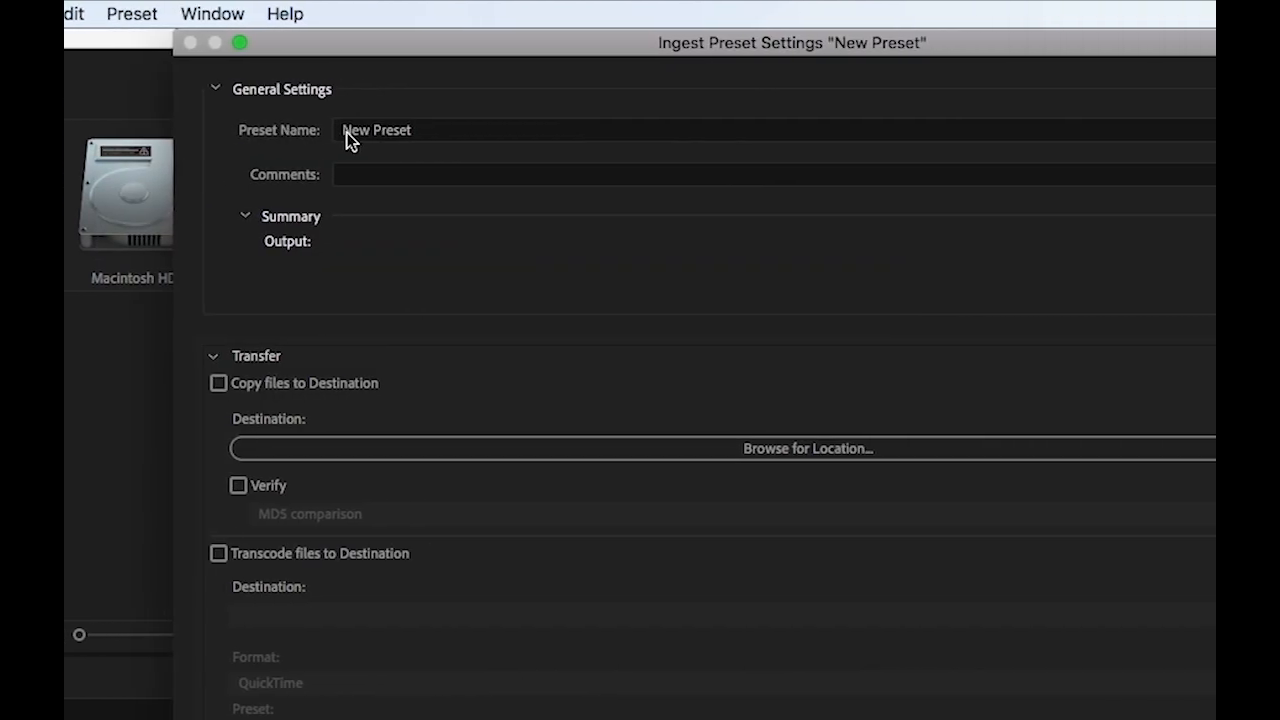
left_click(376, 130)
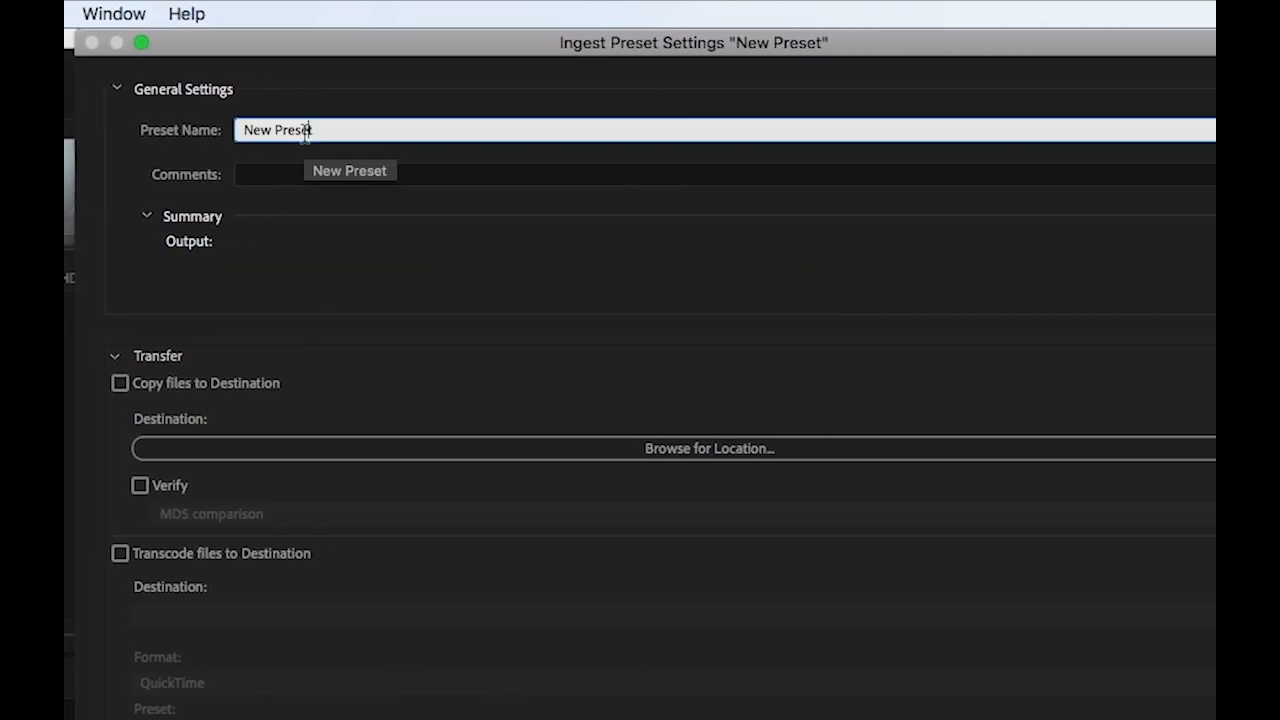
type("ProRes Proxy 1280x720")
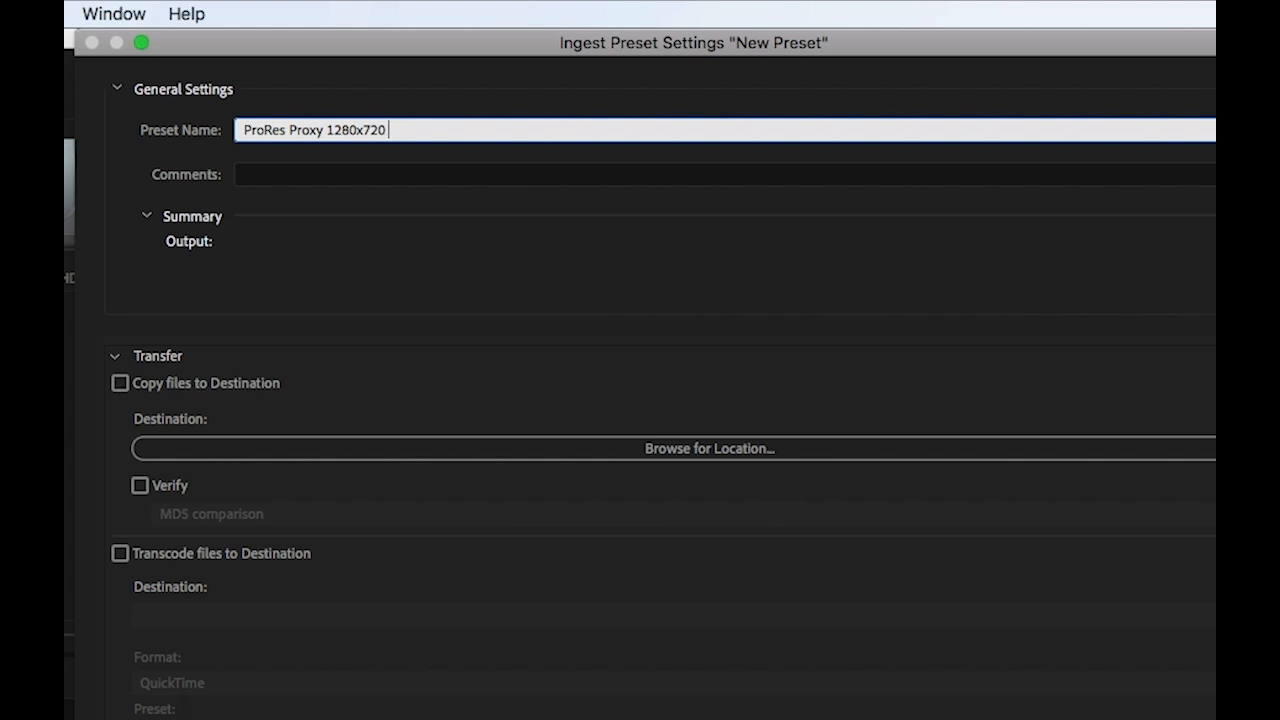
type("w Timecode FOR INGEST")
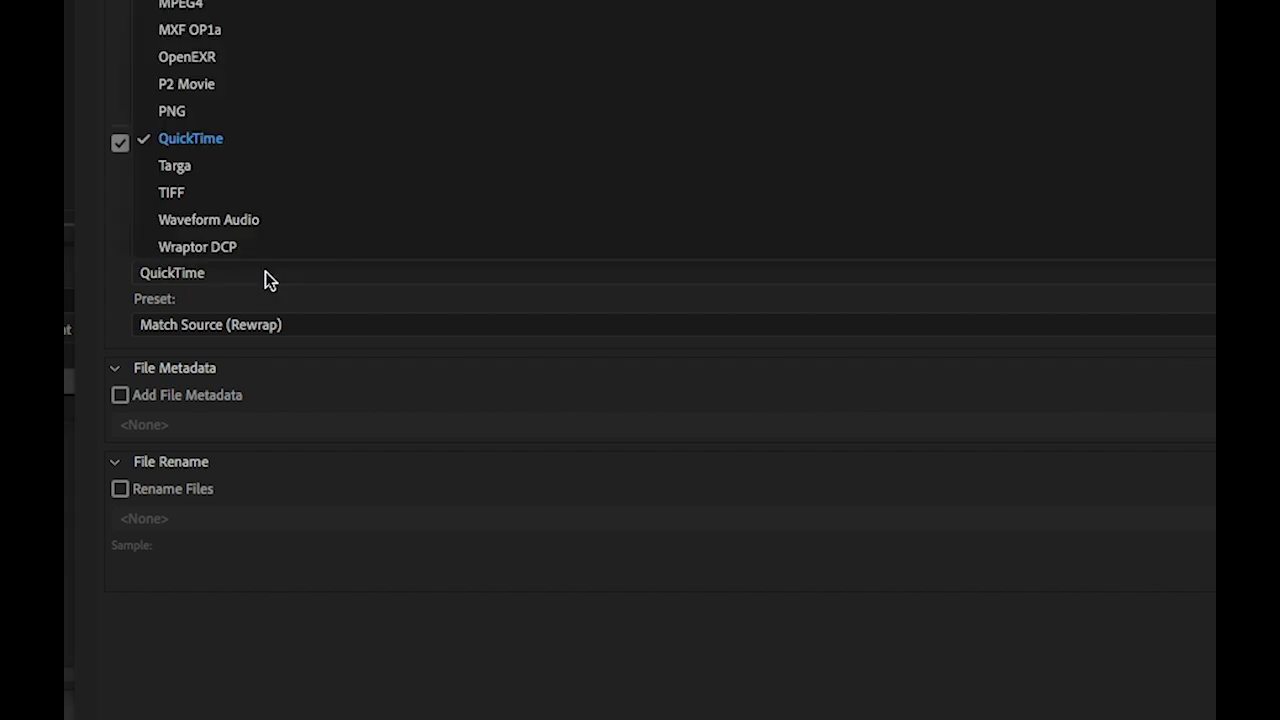
Step: Set QuickTime transcode using the saved ProRes Proxy export preset and save the ingest preset
left_click(190, 138)
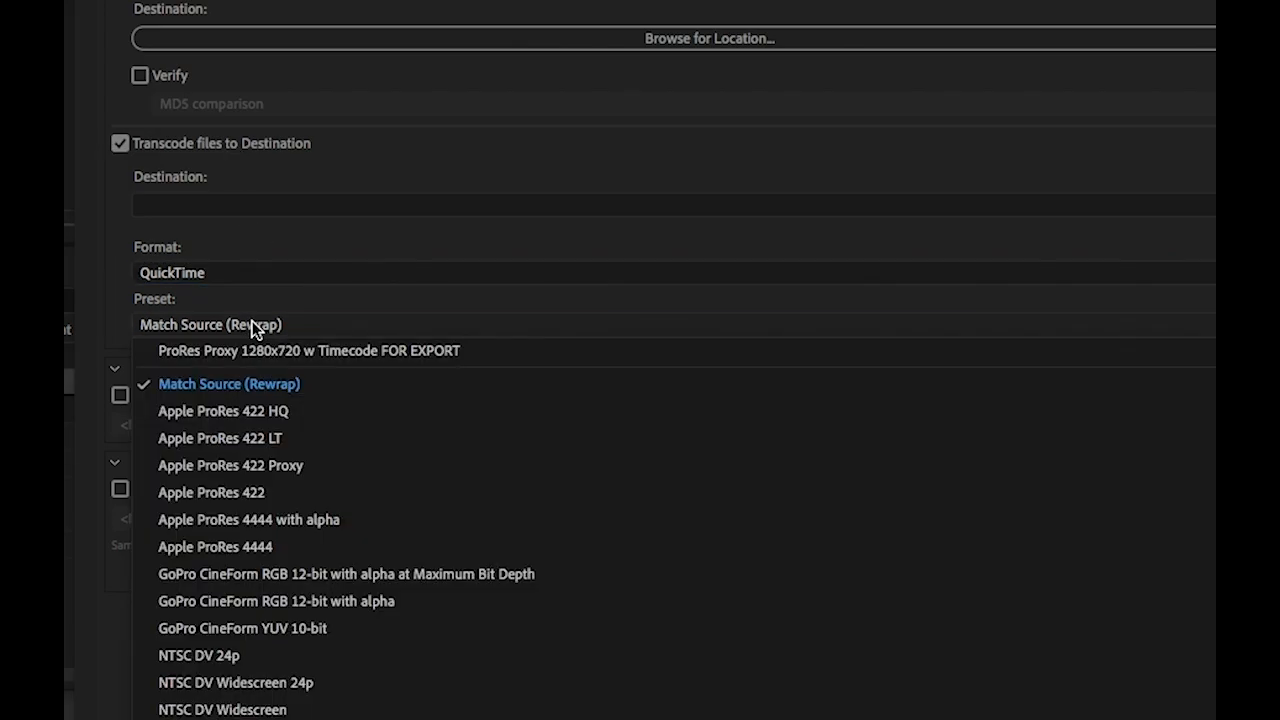
mouse_move(472, 356)
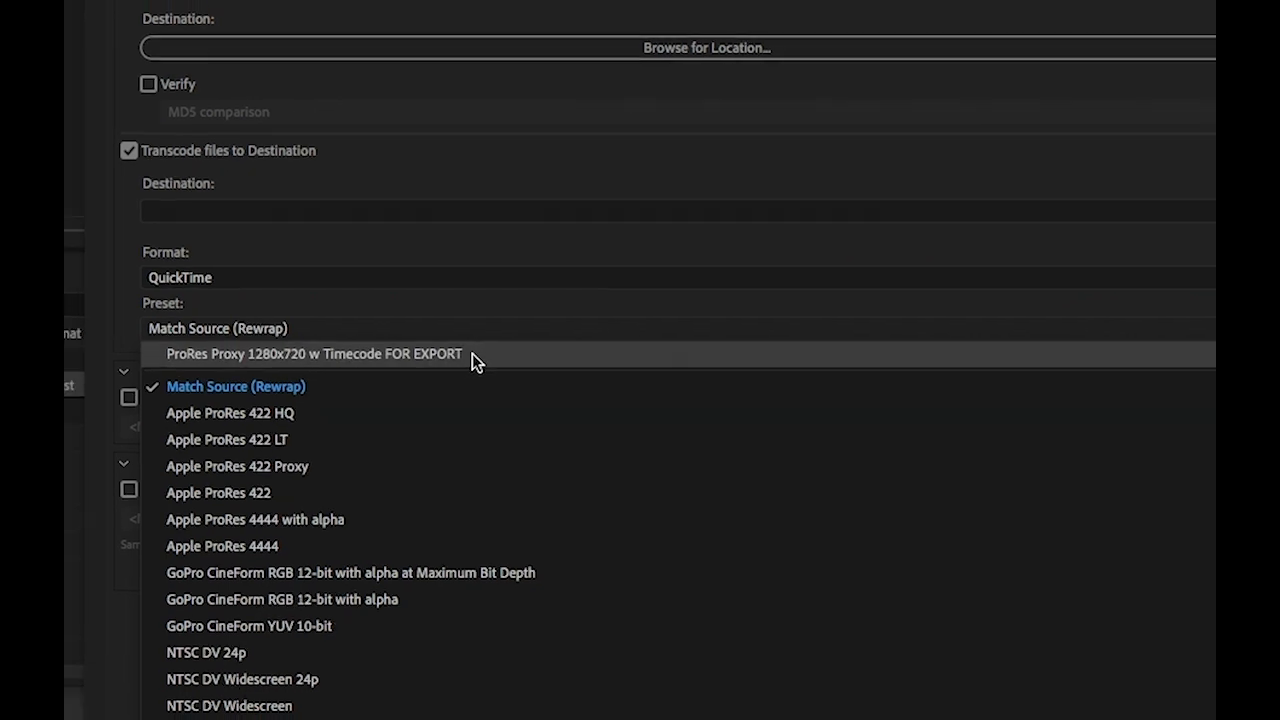
left_click(316, 352)
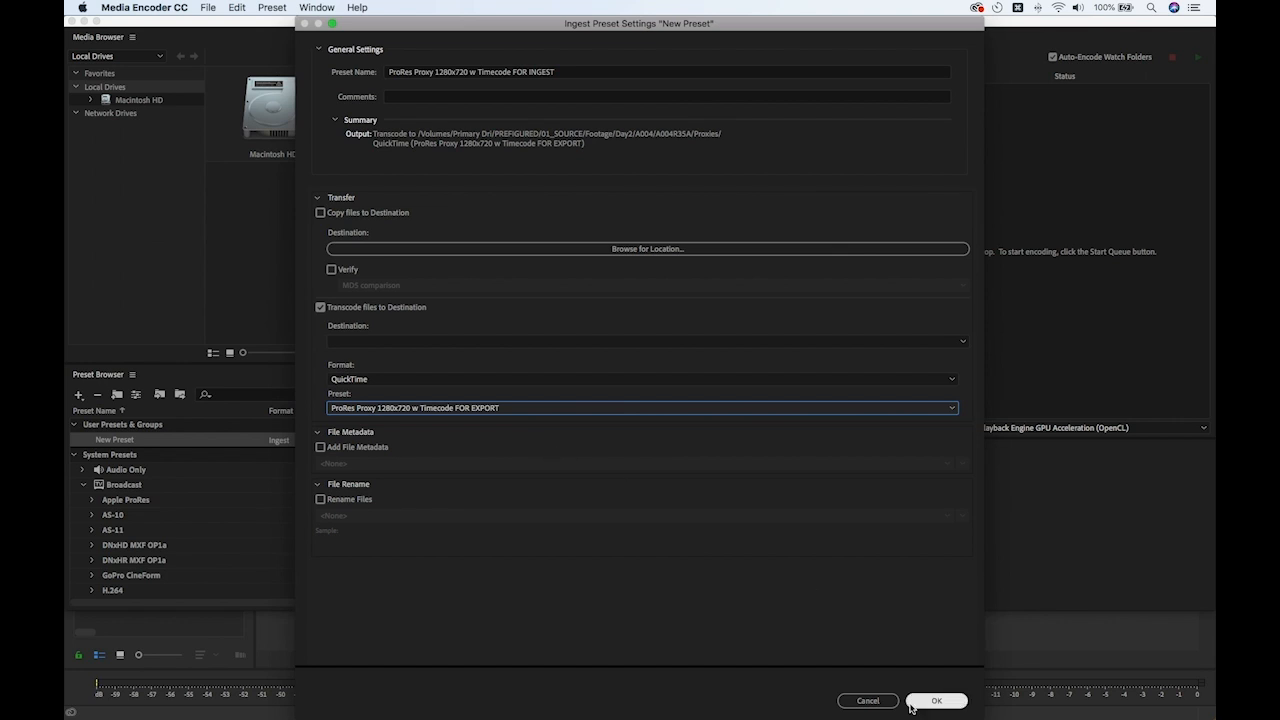
left_click(942, 700)
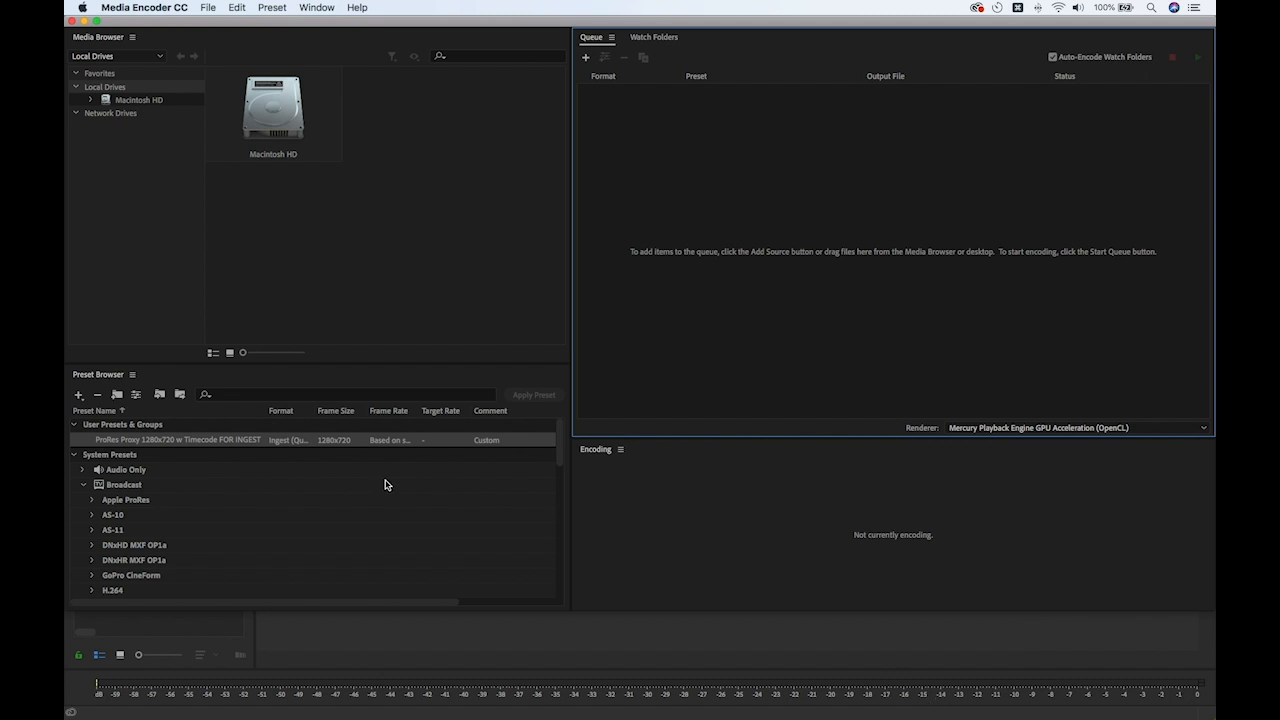
mouse_move(248, 444)
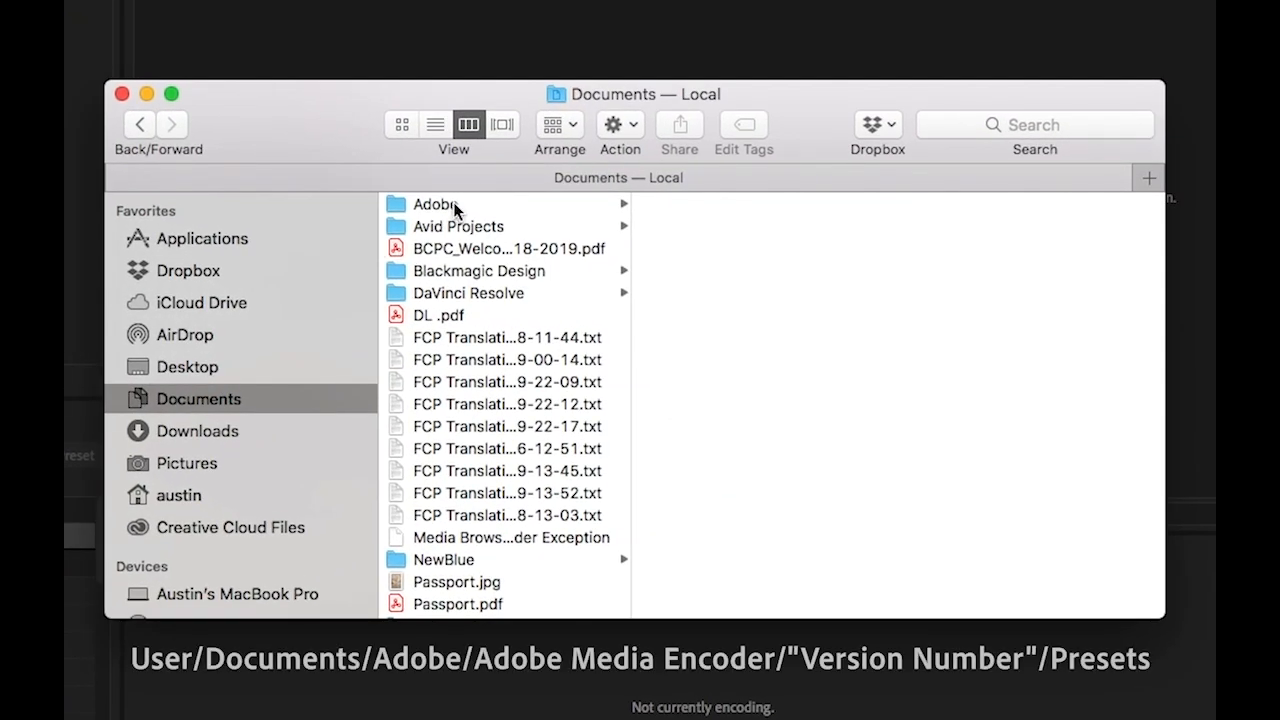
Step: Navigate Documents > Adobe > Adobe Media Encoder > 13.0 > Presets and select the ingest preset file
left_click(436, 204)
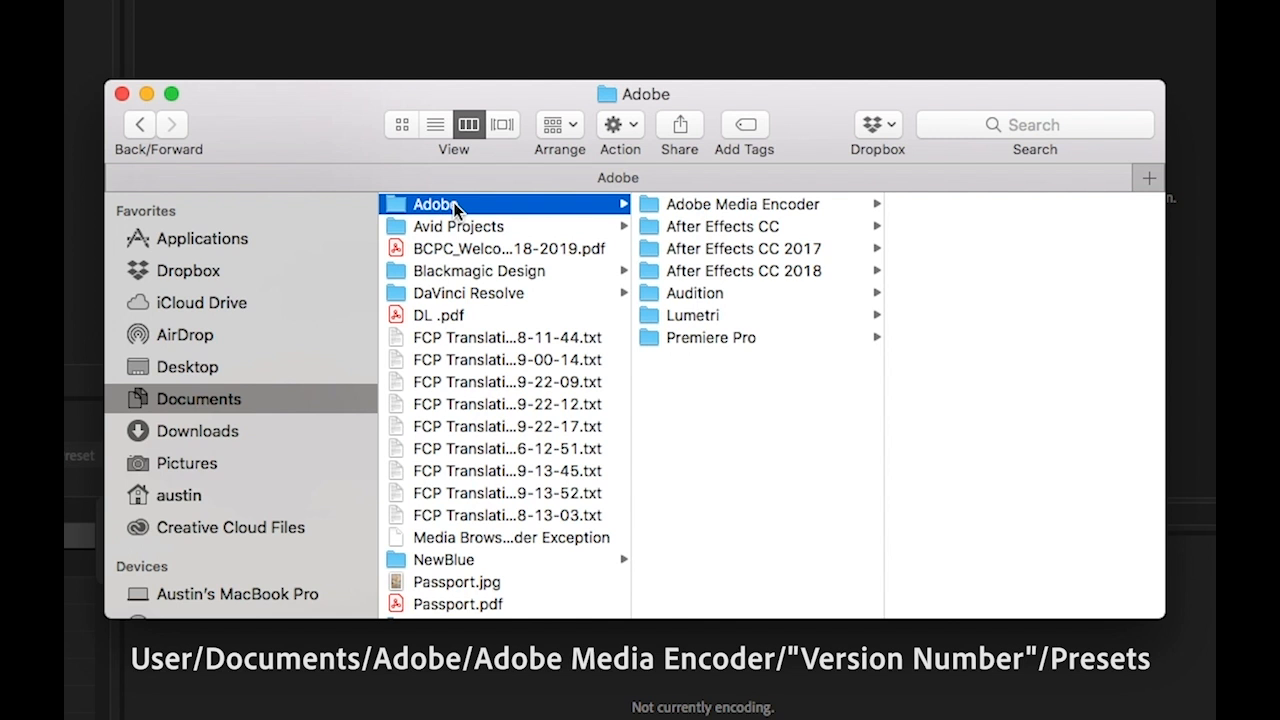
left_click(740, 204)
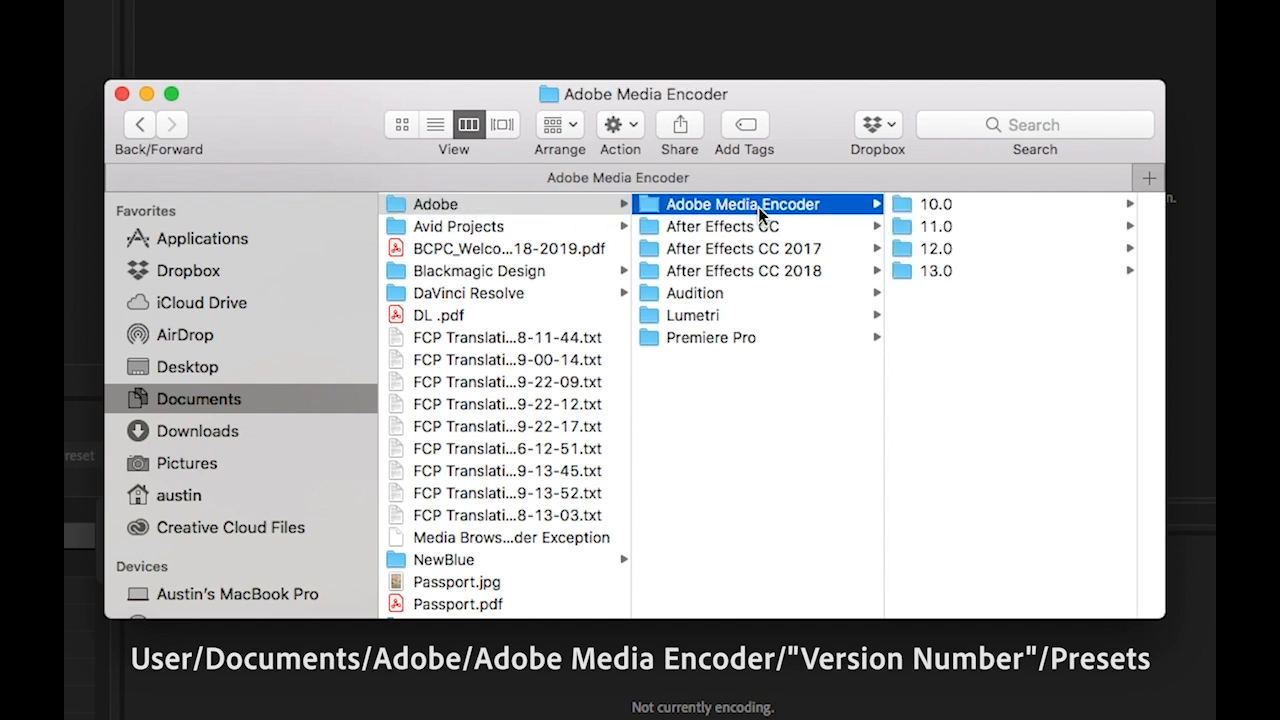
left_click(936, 270)
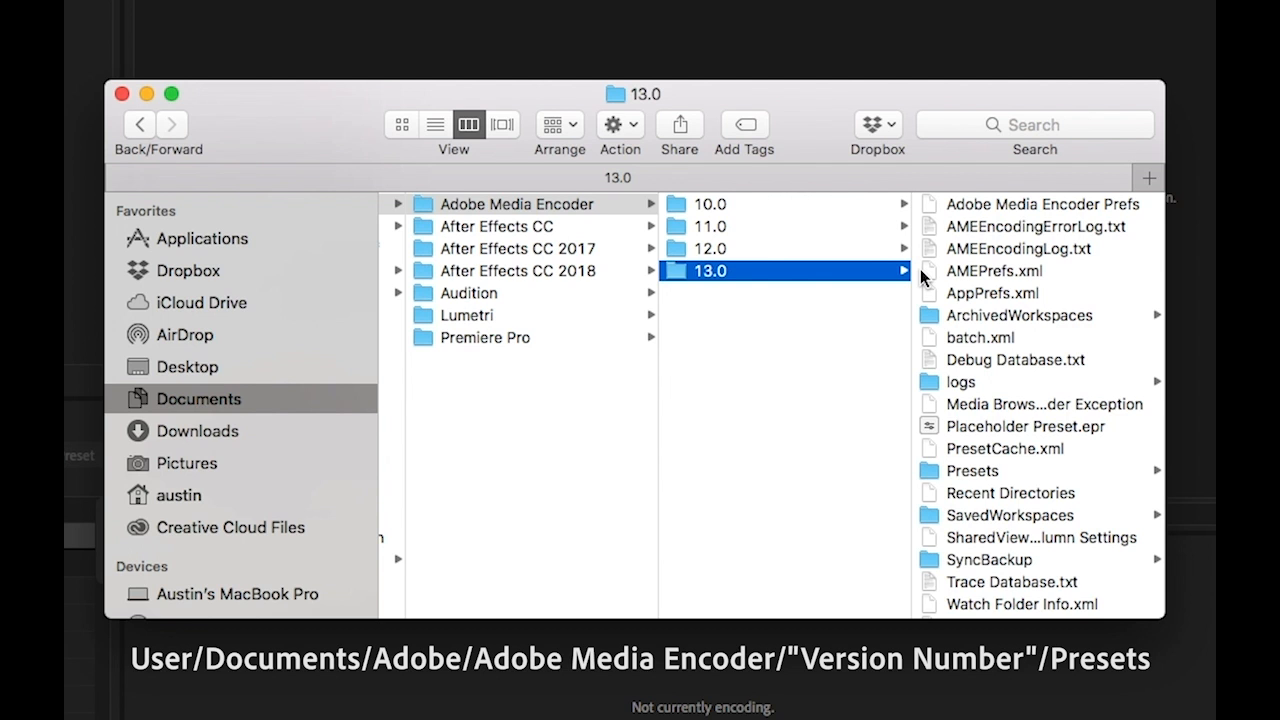
left_click(972, 470)
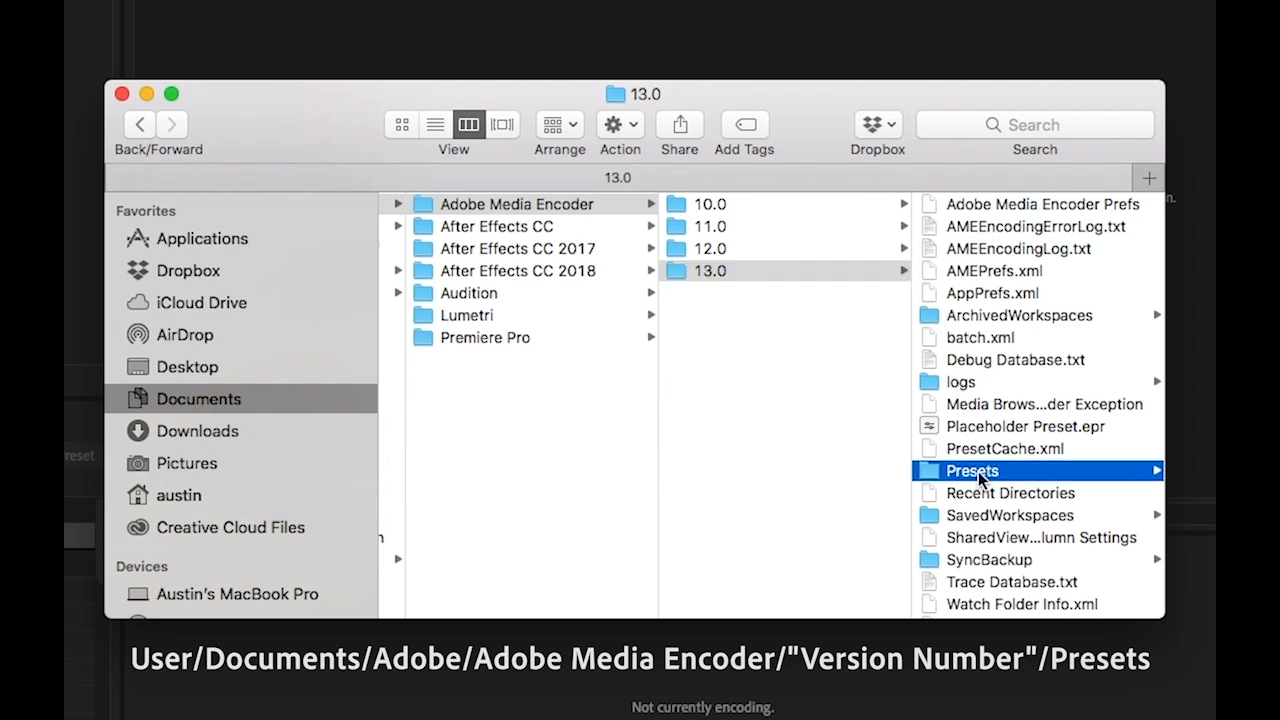
left_click(972, 470)
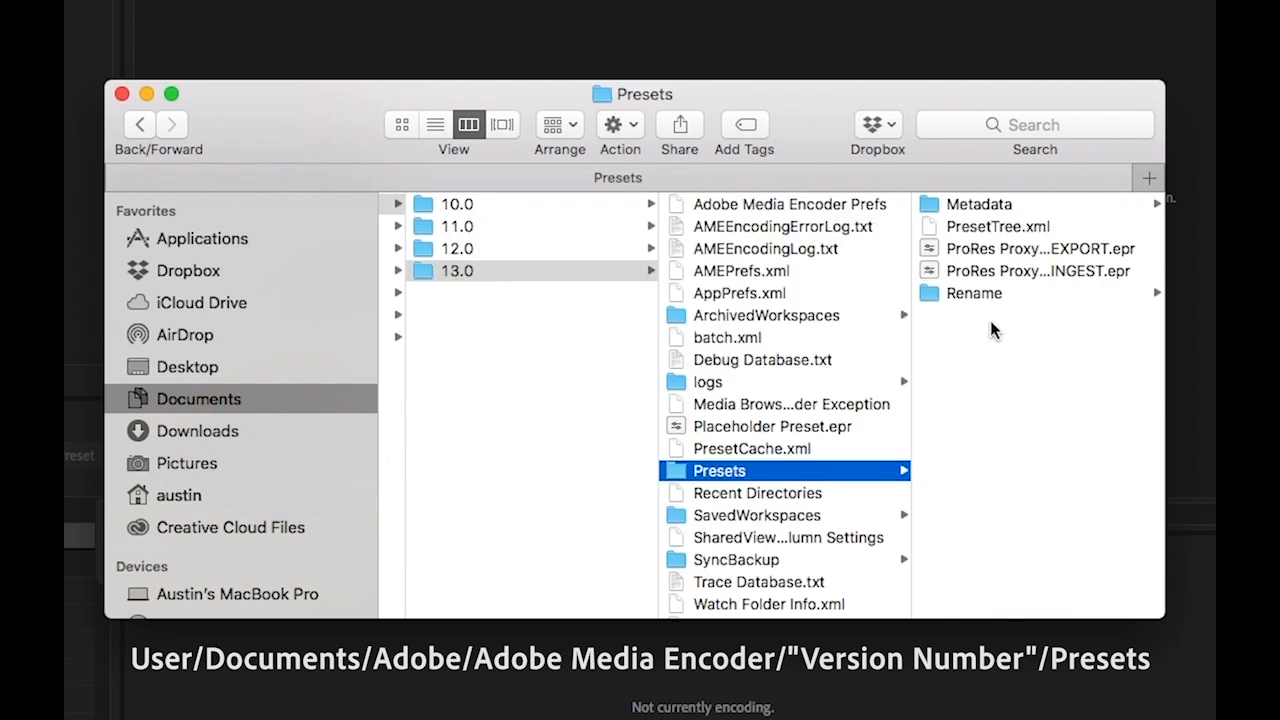
mouse_move(996, 284)
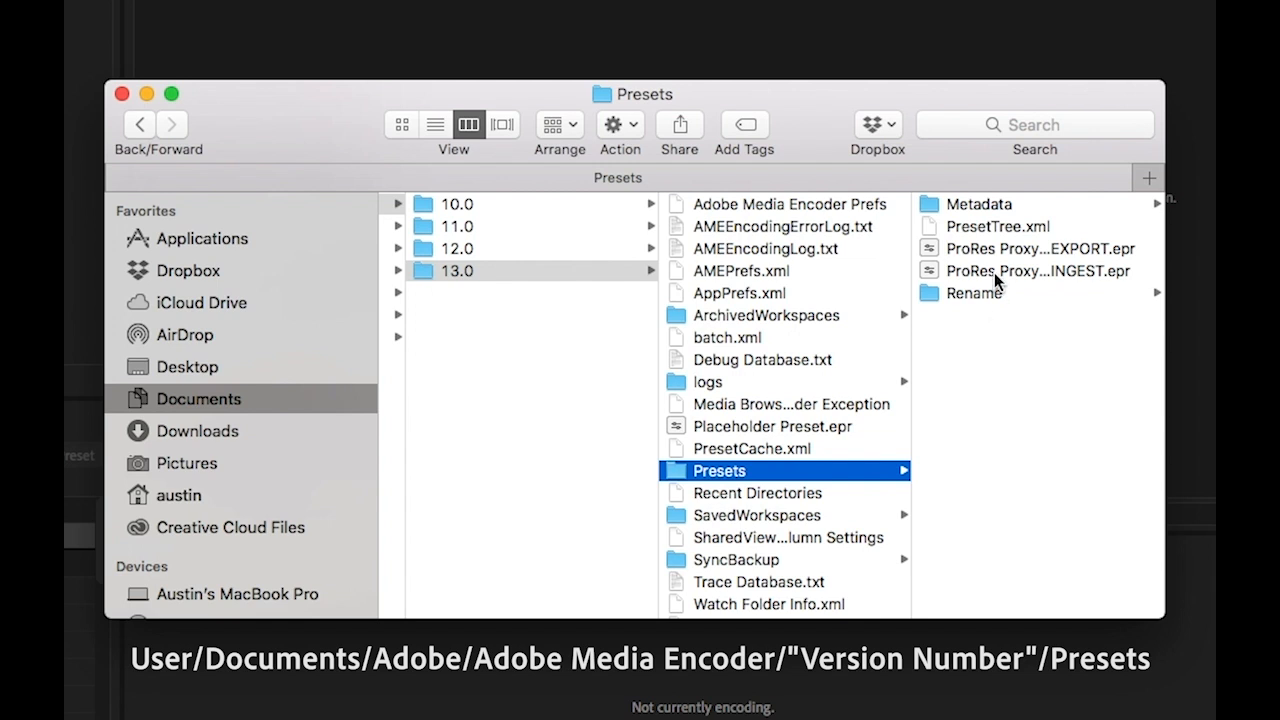
left_click(1036, 270)
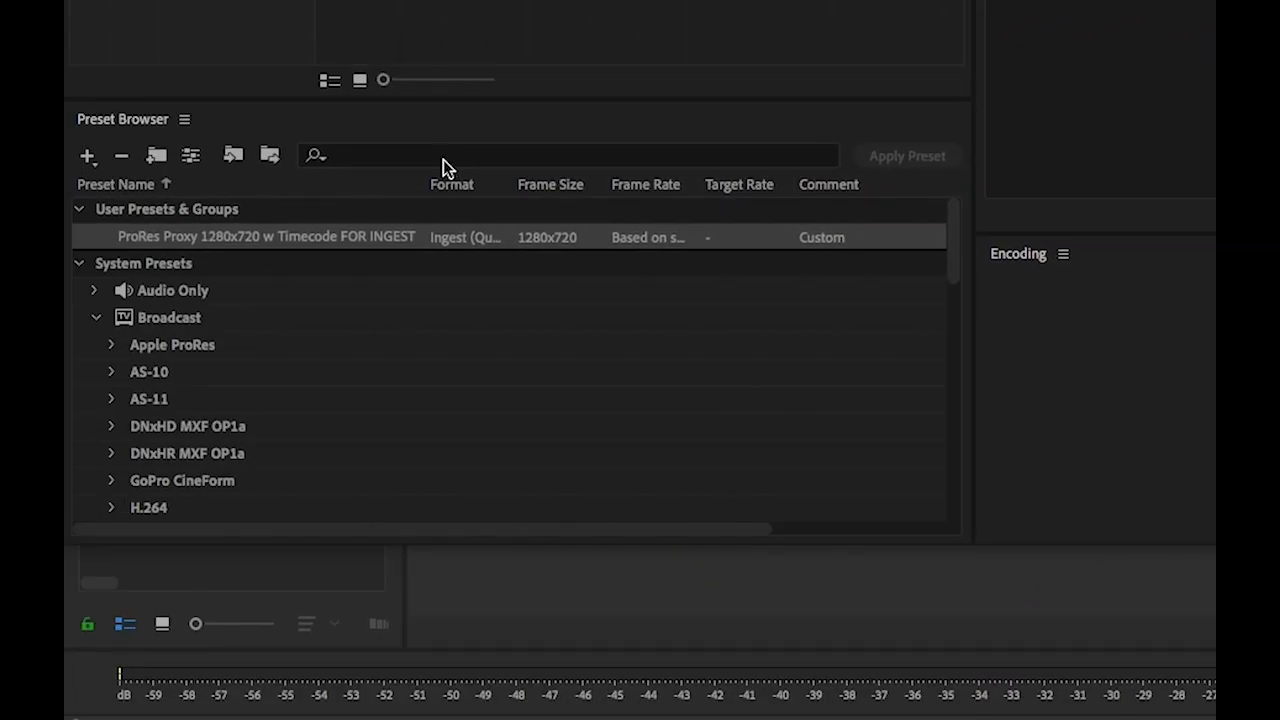
mouse_move(66, 120)
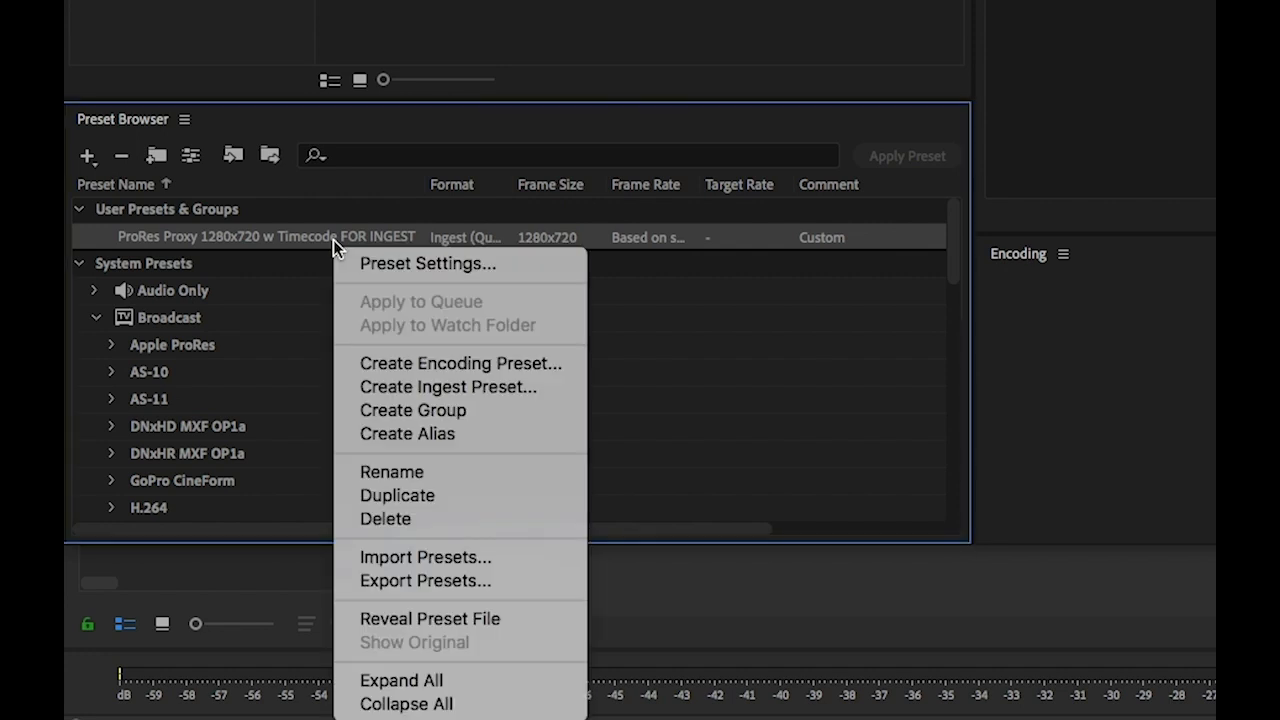
mouse_move(430, 620)
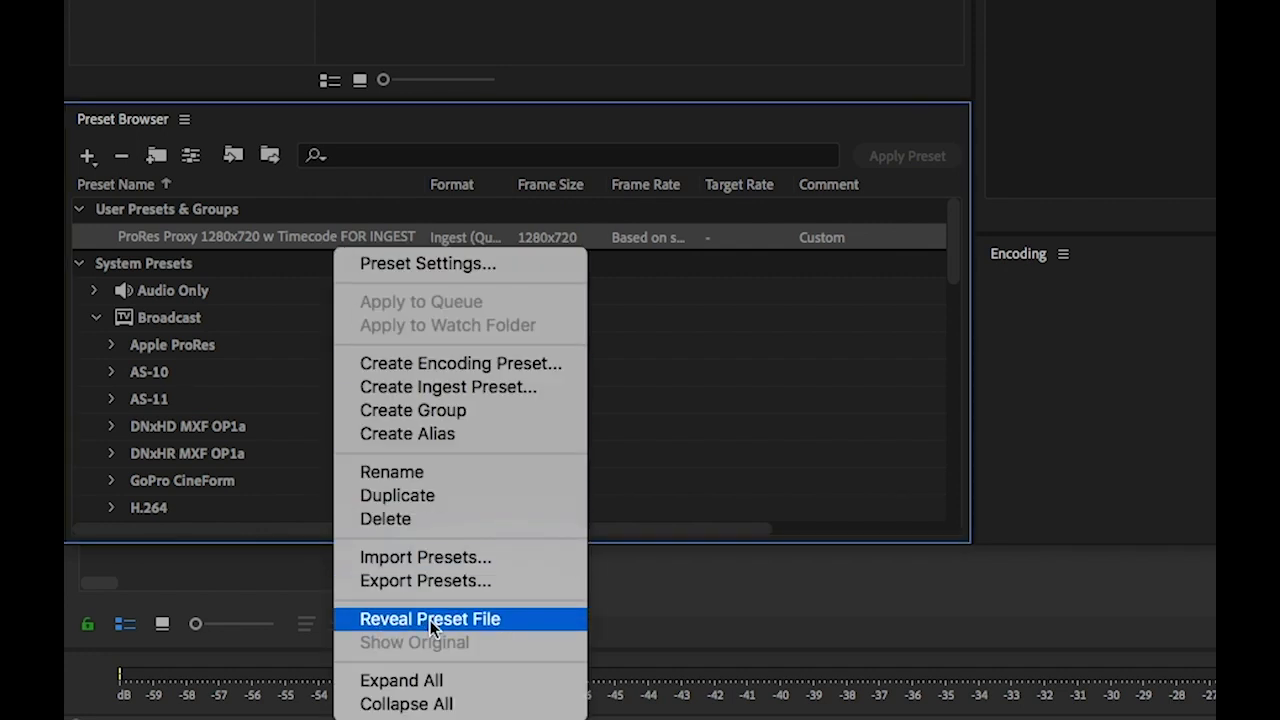
Step: Reveal the custom ingest preset's .epr file on disk from the Preset Browser
left_click(428, 618)
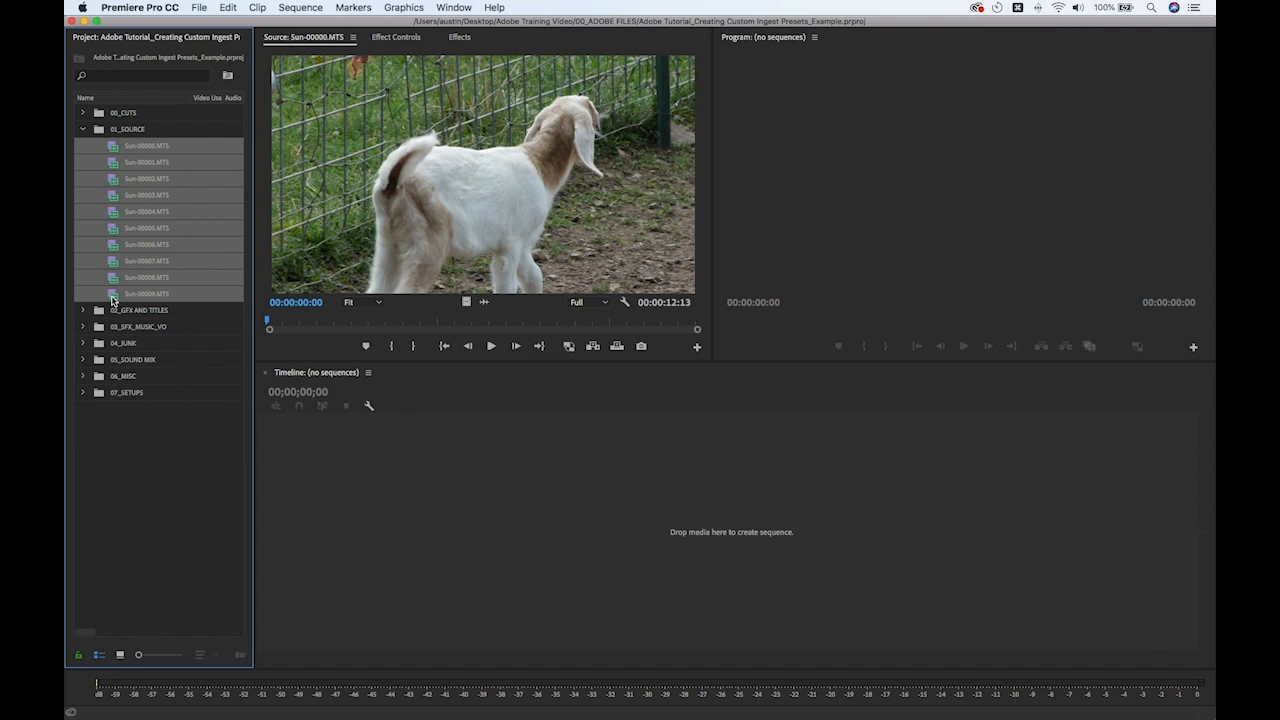
Step: Start Create Proxies for the selected source clips in the bin
right_click(108, 292)
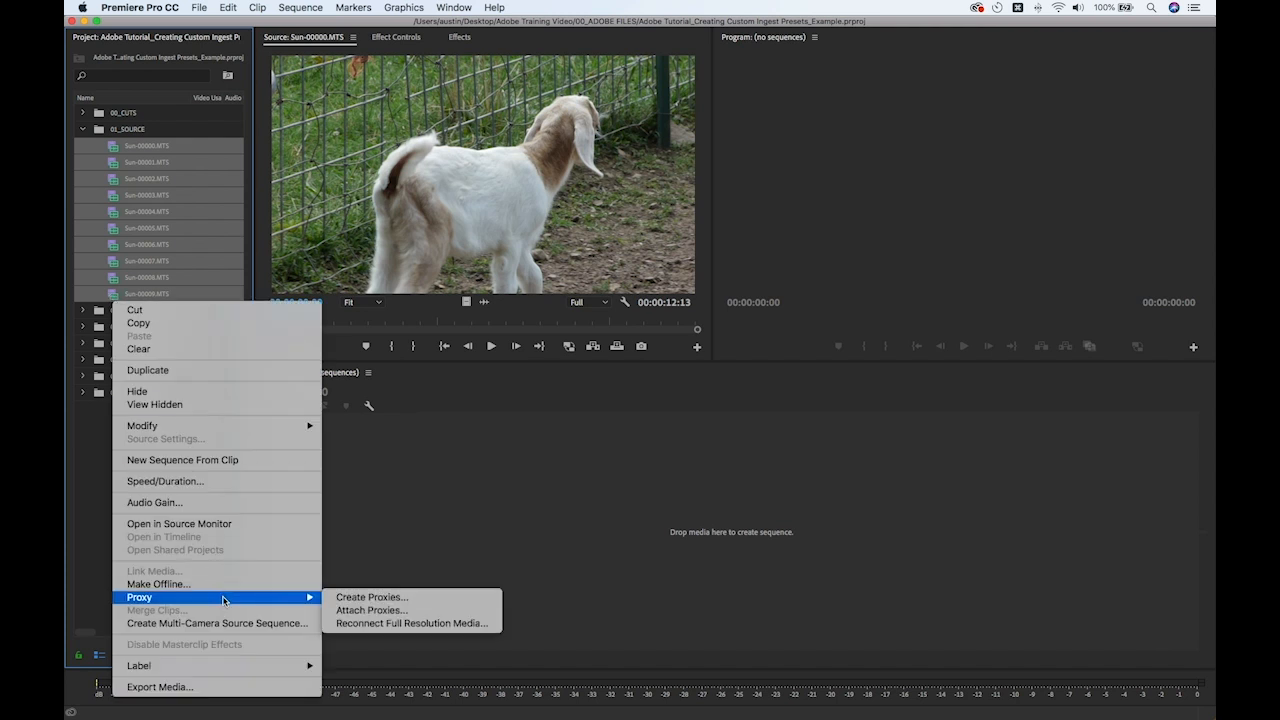
left_click(368, 596)
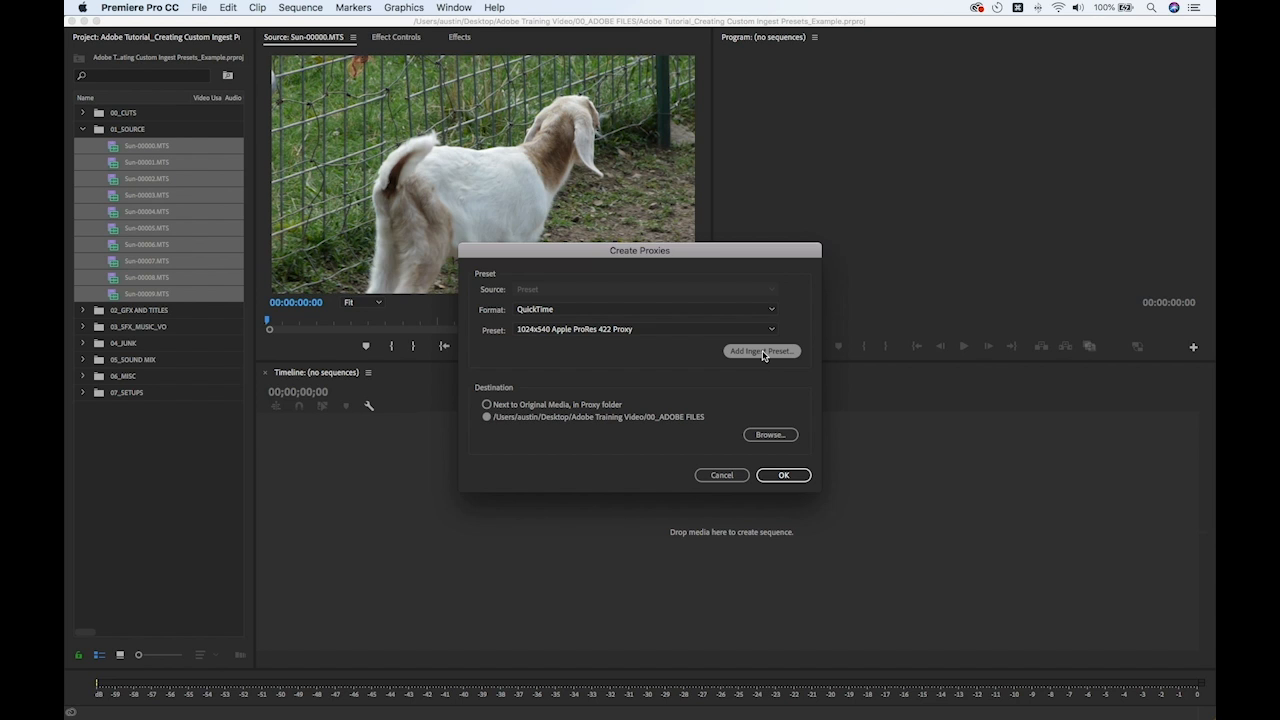
Step: Add the FOR INGEST ingest preset from the Adobe Media Encoder 13.0 documents folder
left_click(762, 350)
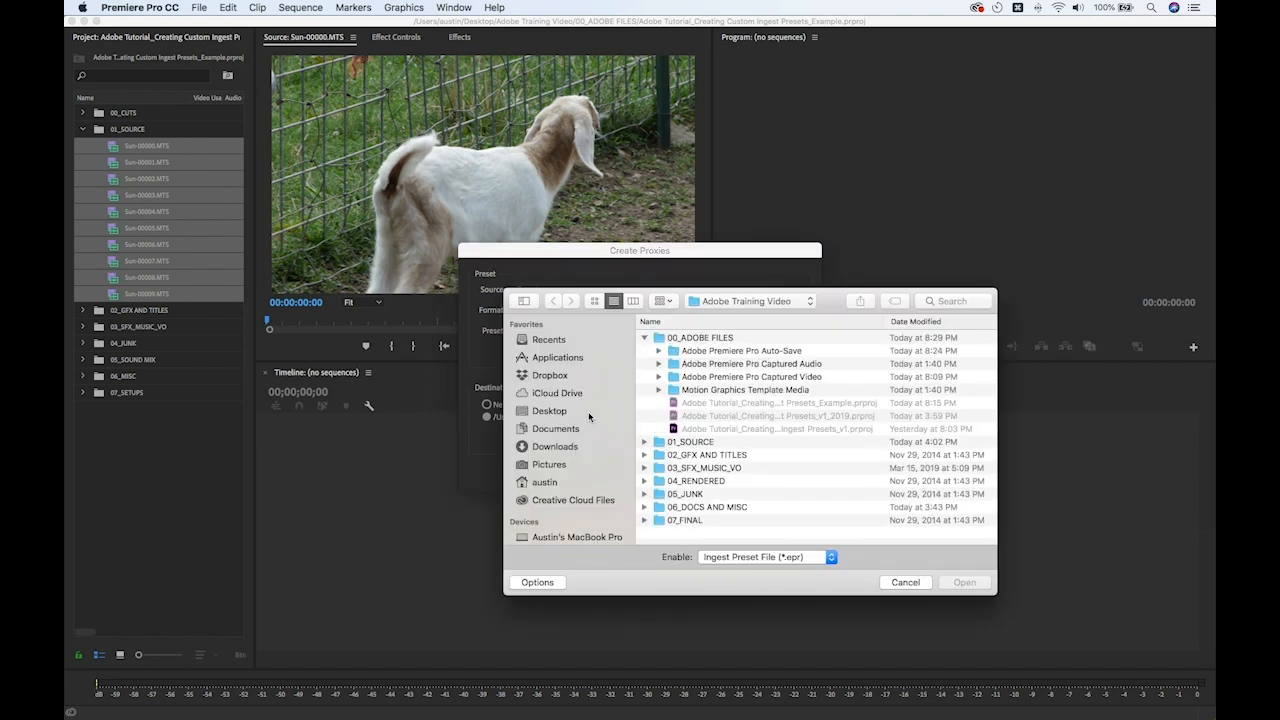
left_click(554, 428)
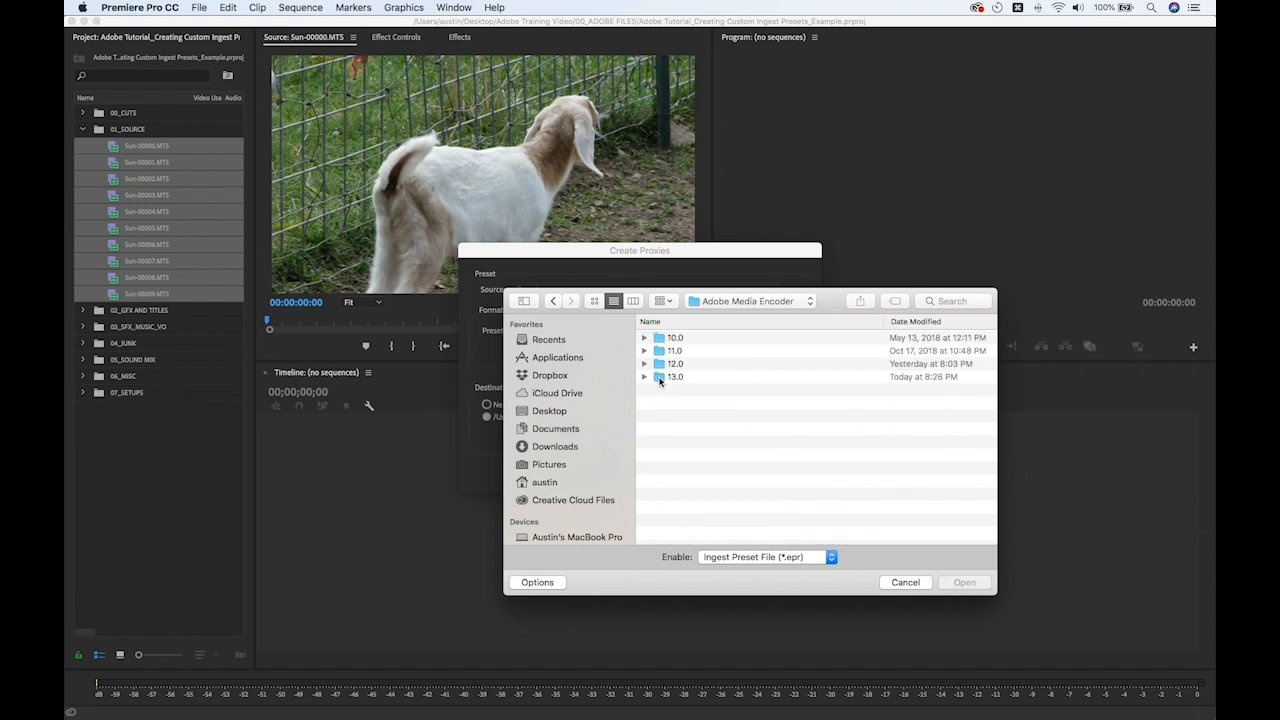
double_click(676, 376)
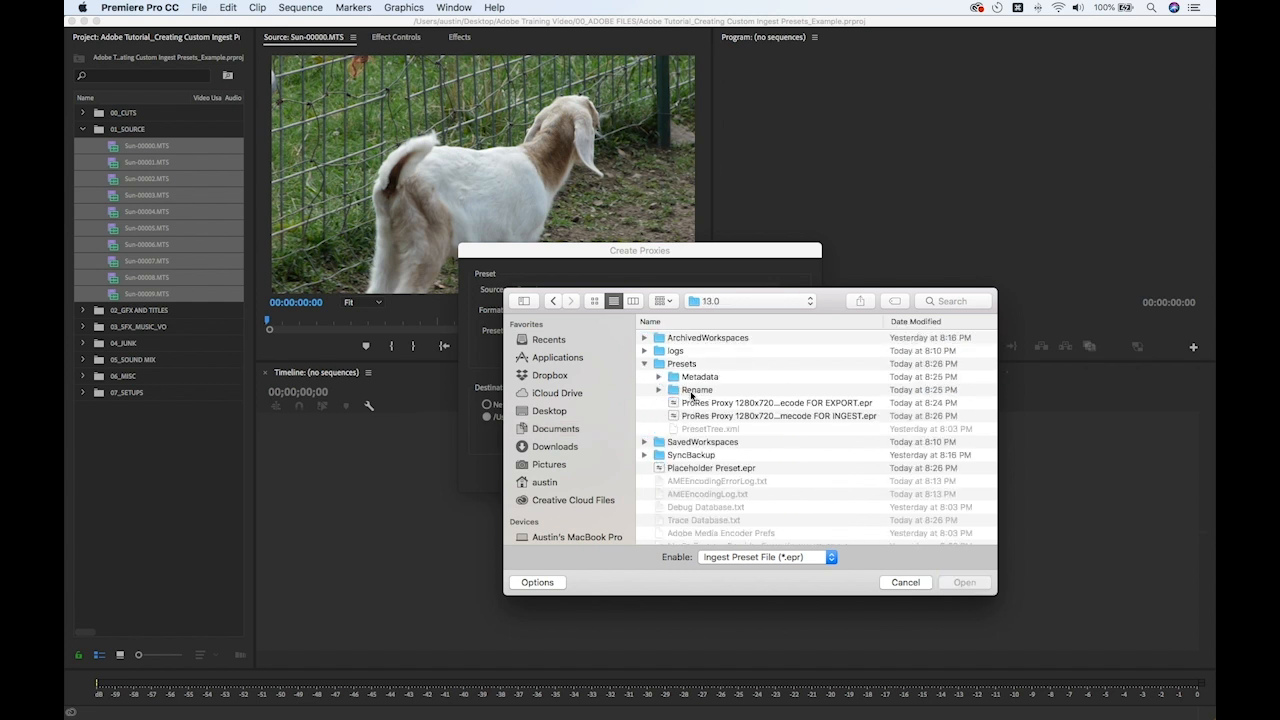
left_click(770, 414)
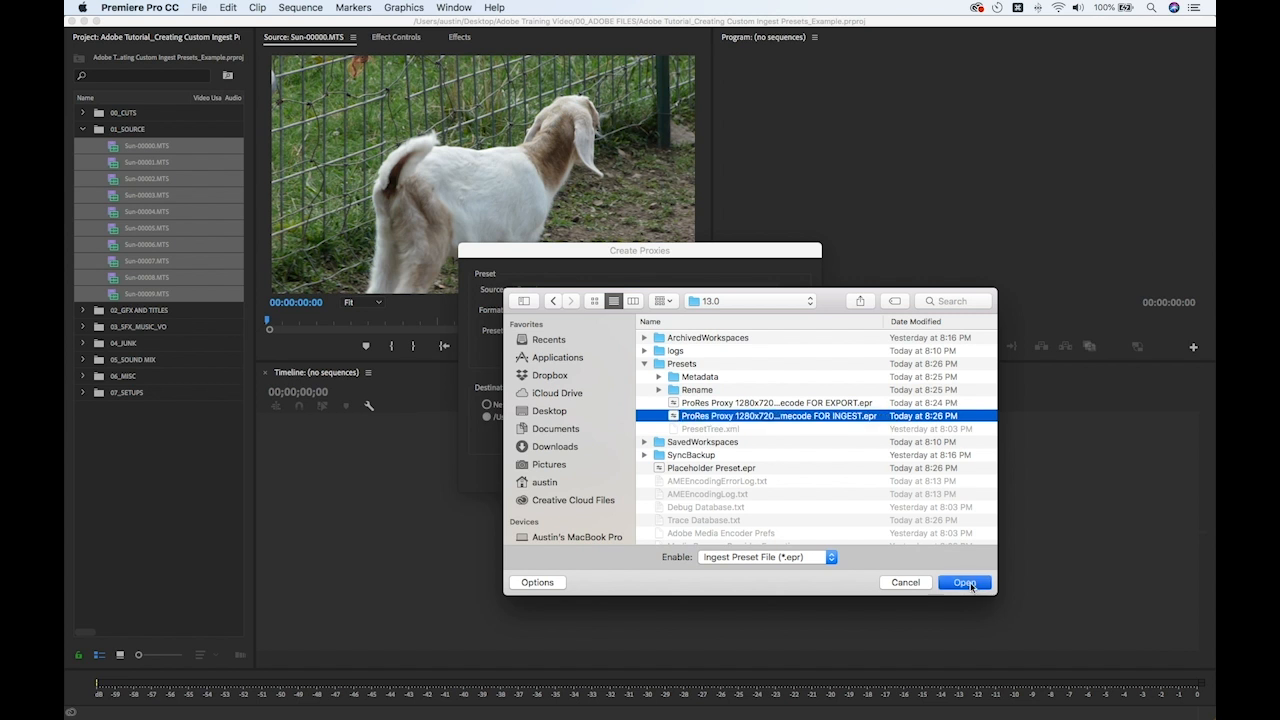
left_click(964, 582)
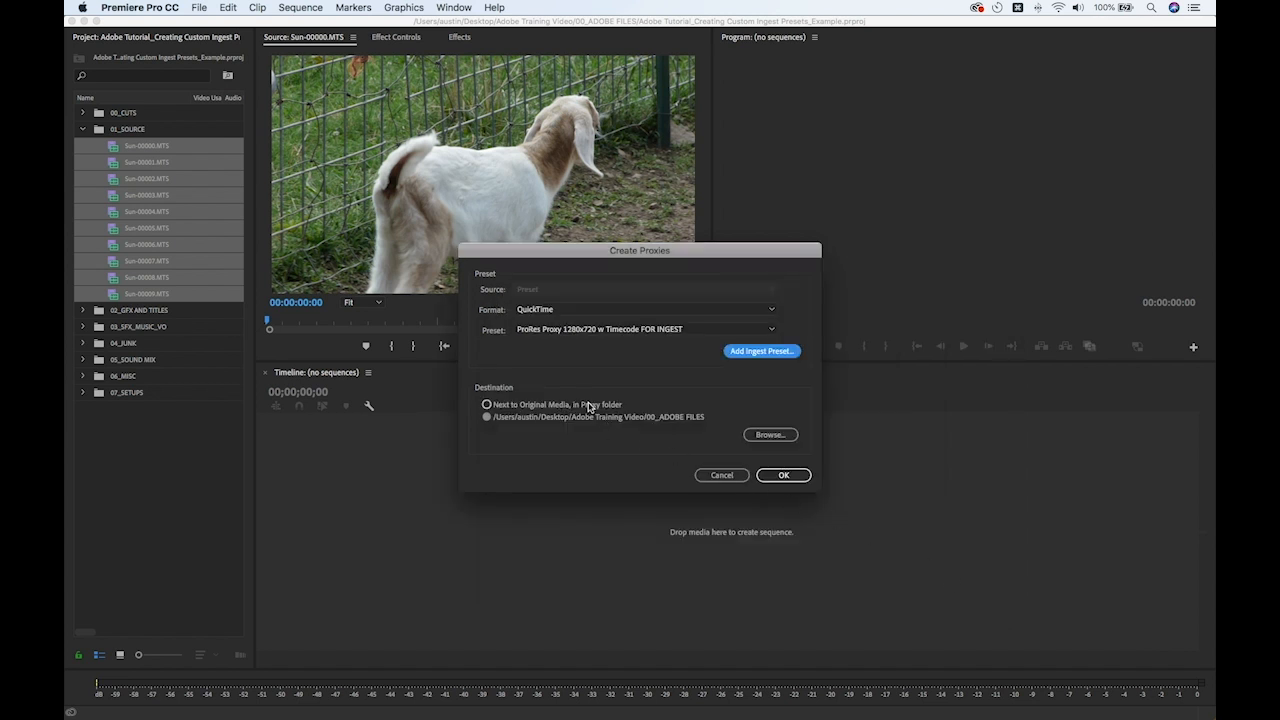
Step: Store the proxies next to the original media and confirm proxy creation
left_click(484, 404)
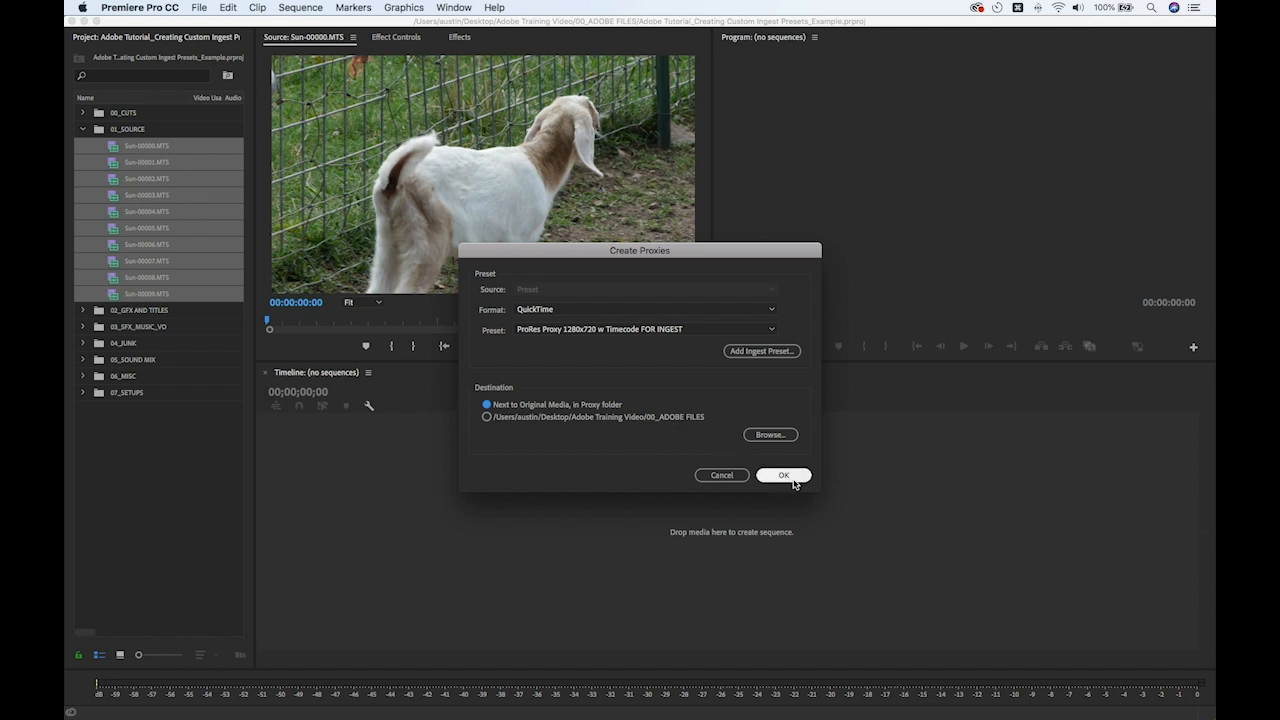
left_click(784, 476)
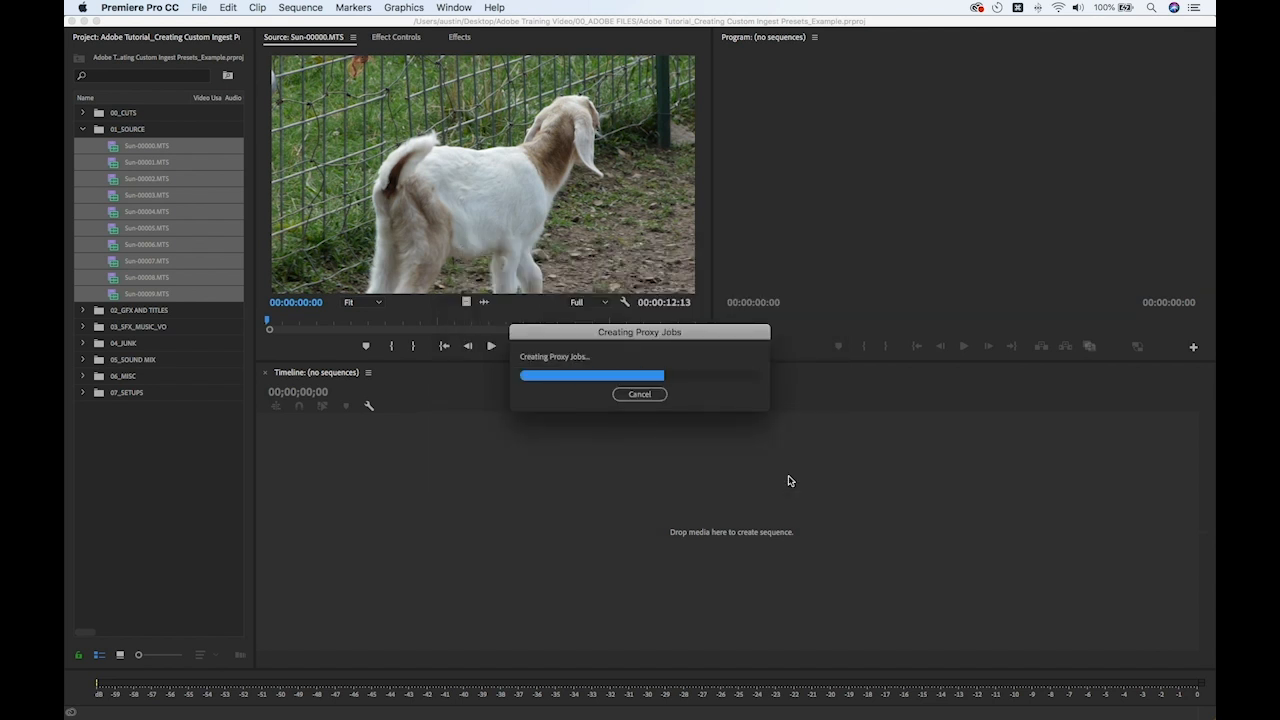
Step: Let the Creating Proxy Jobs progress dialog finish for the source clips
left_click(640, 394)
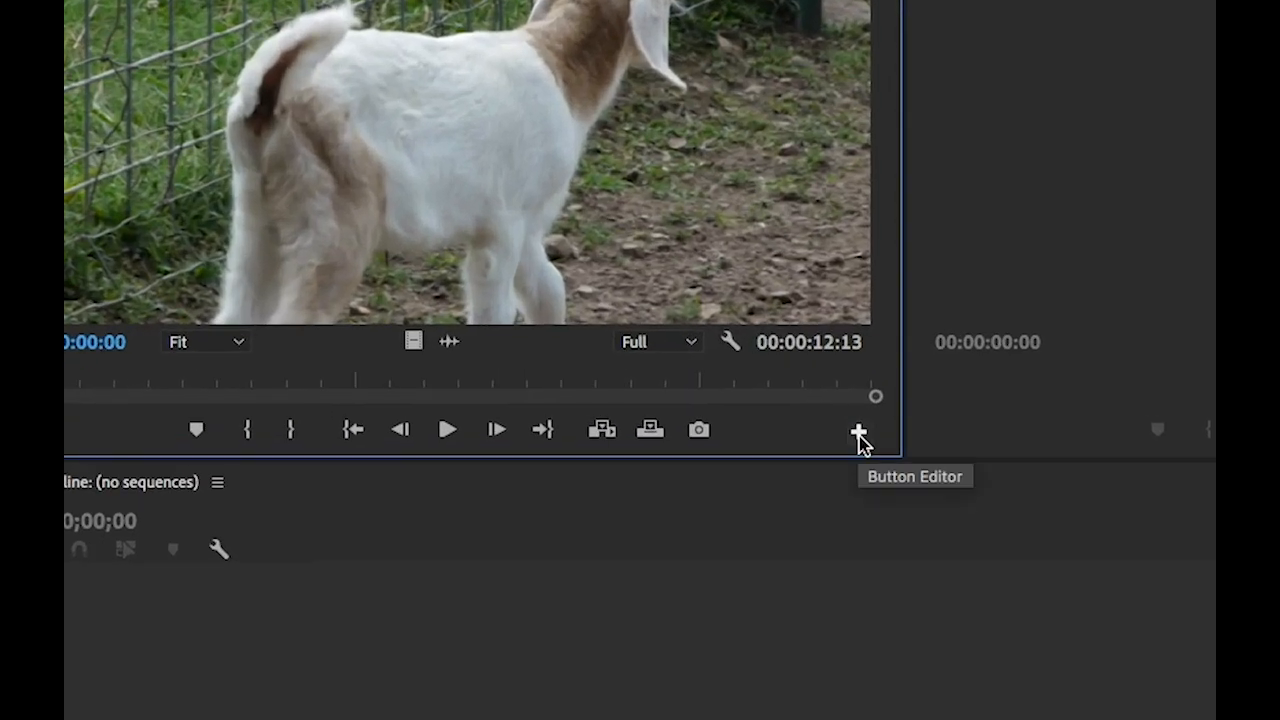
Step: Add the Toggle Proxies button to the Source Monitor's playback controls via the Button Editor
left_click(860, 428)
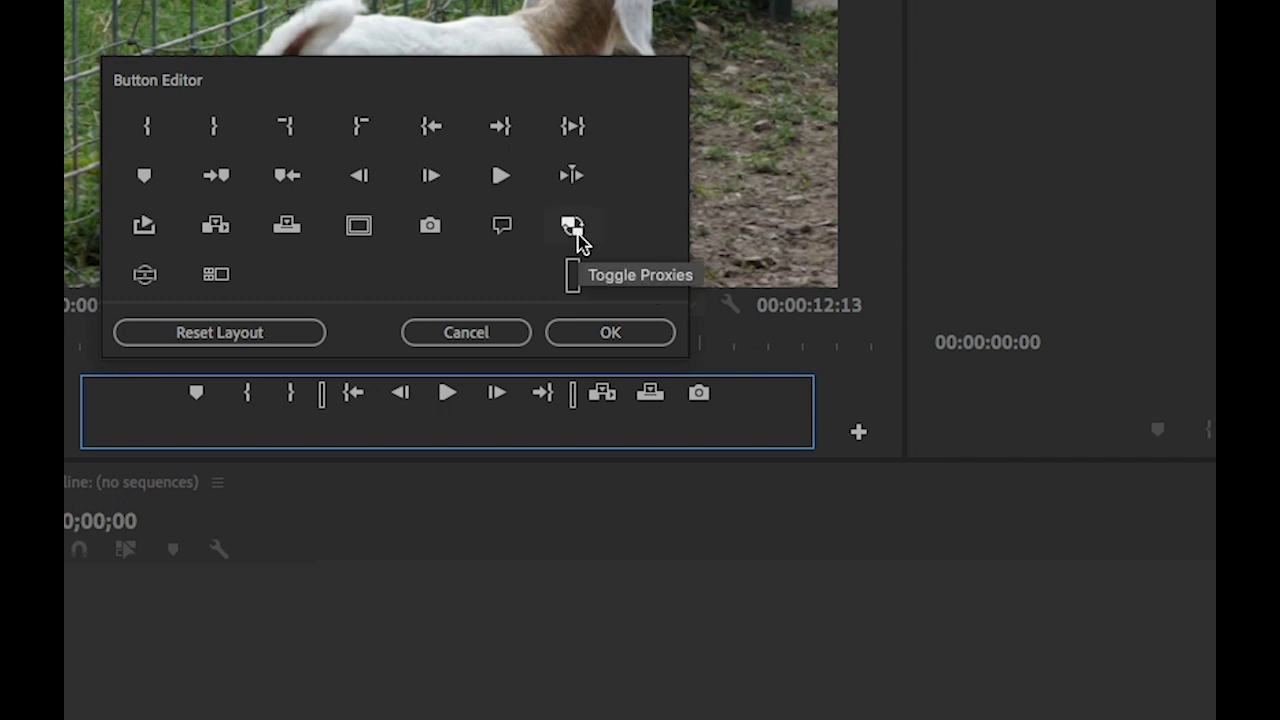
left_click_drag(572, 224, 588, 392)
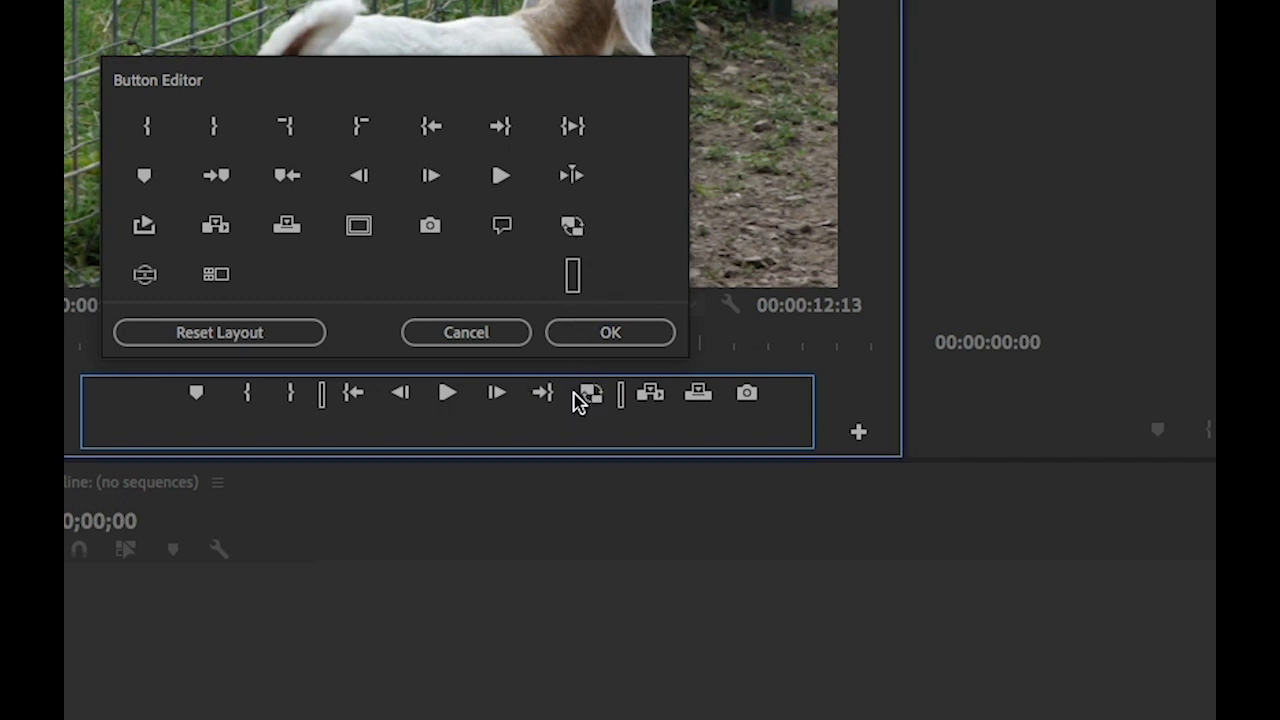